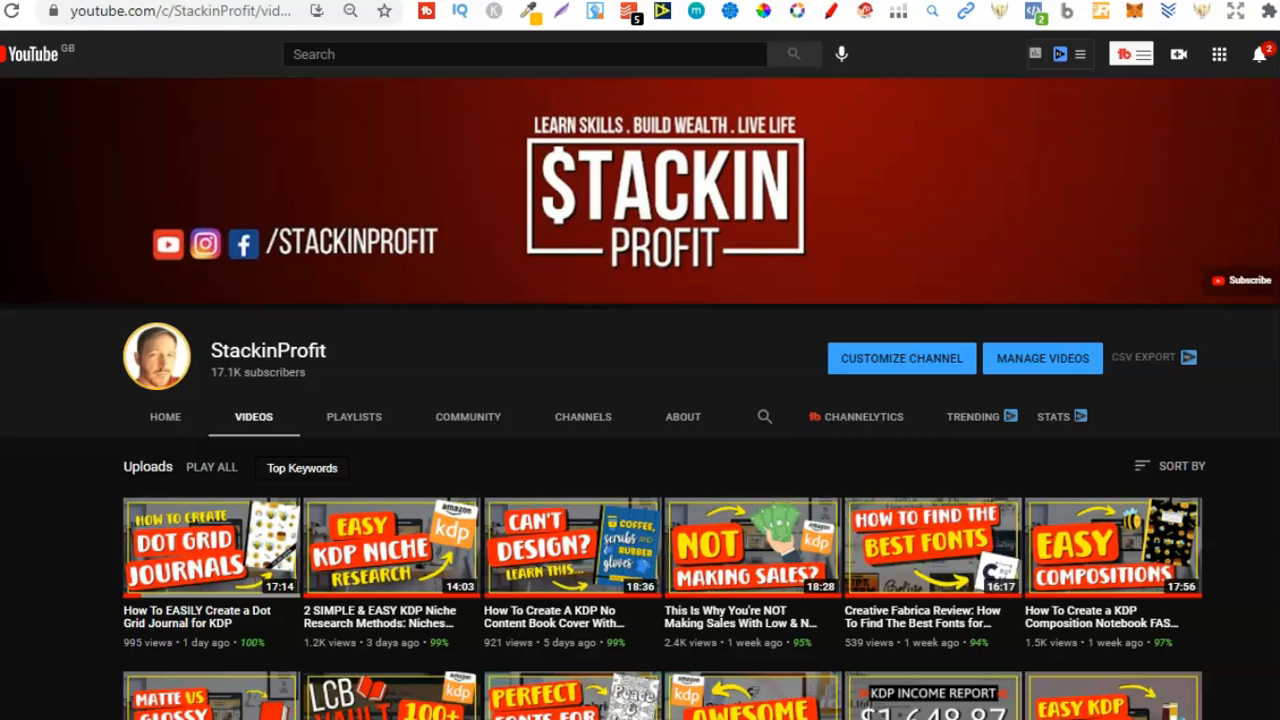
- Search Amazon for 'womens notebooks for work' and scroll through the listed notebooks and their sales ranks
scroll("down", 3)
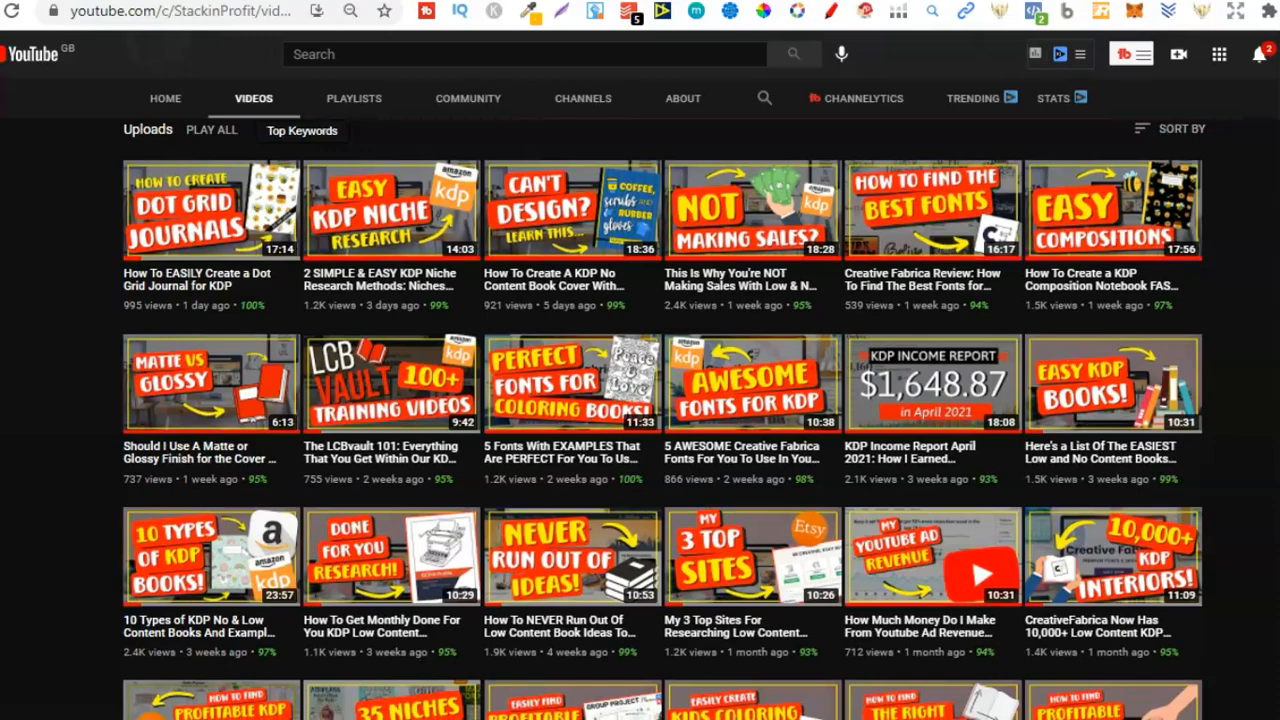
scroll("down", 3)
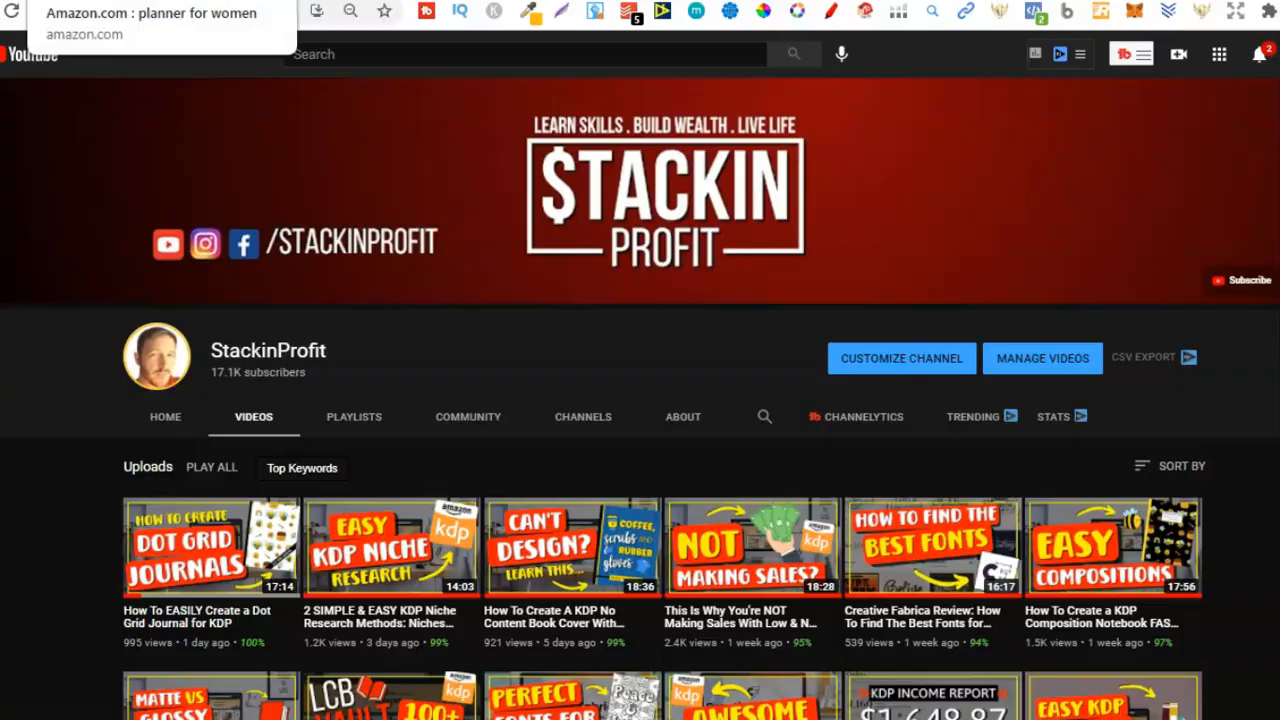
left_click(150, 12)
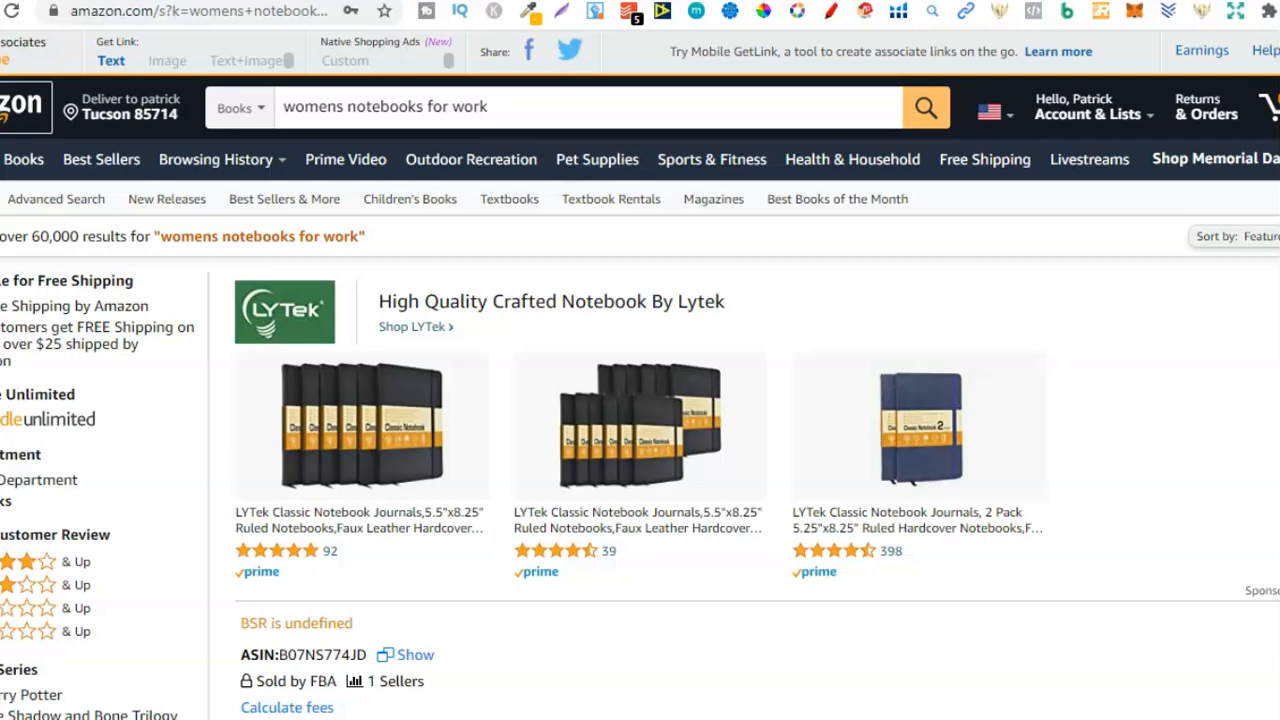
scroll("down", 3)
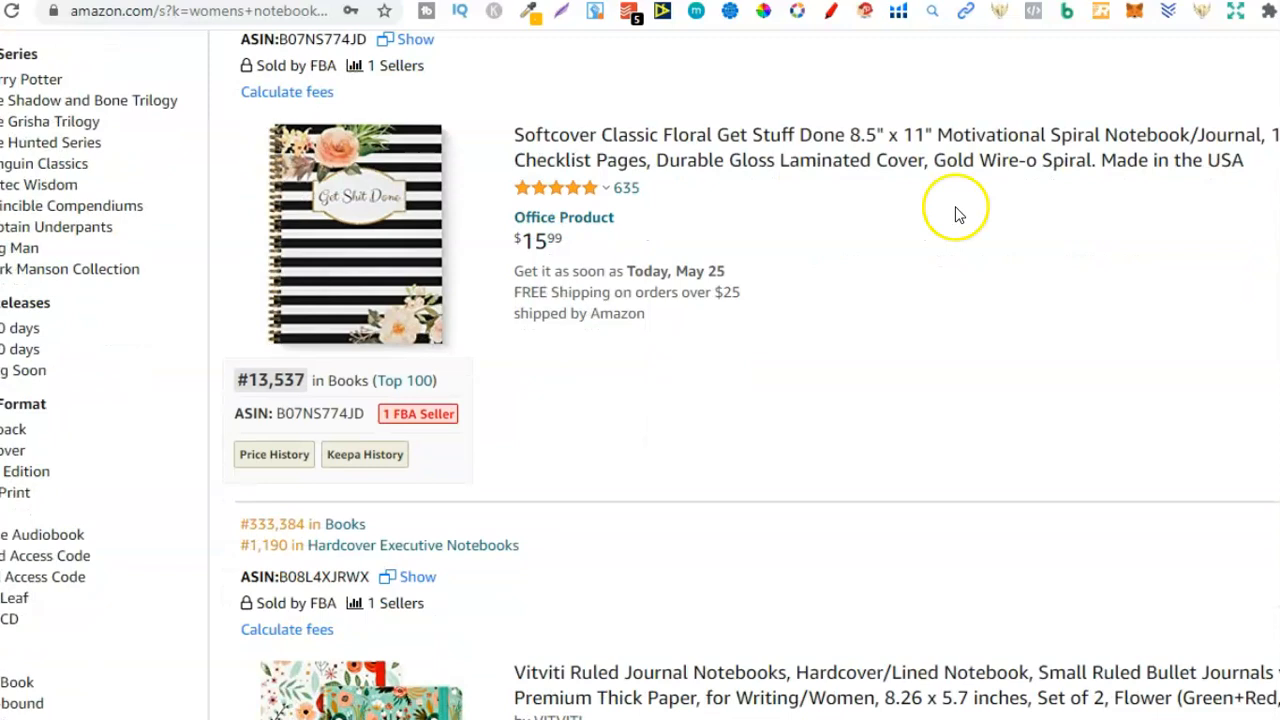
scroll("down", 3)
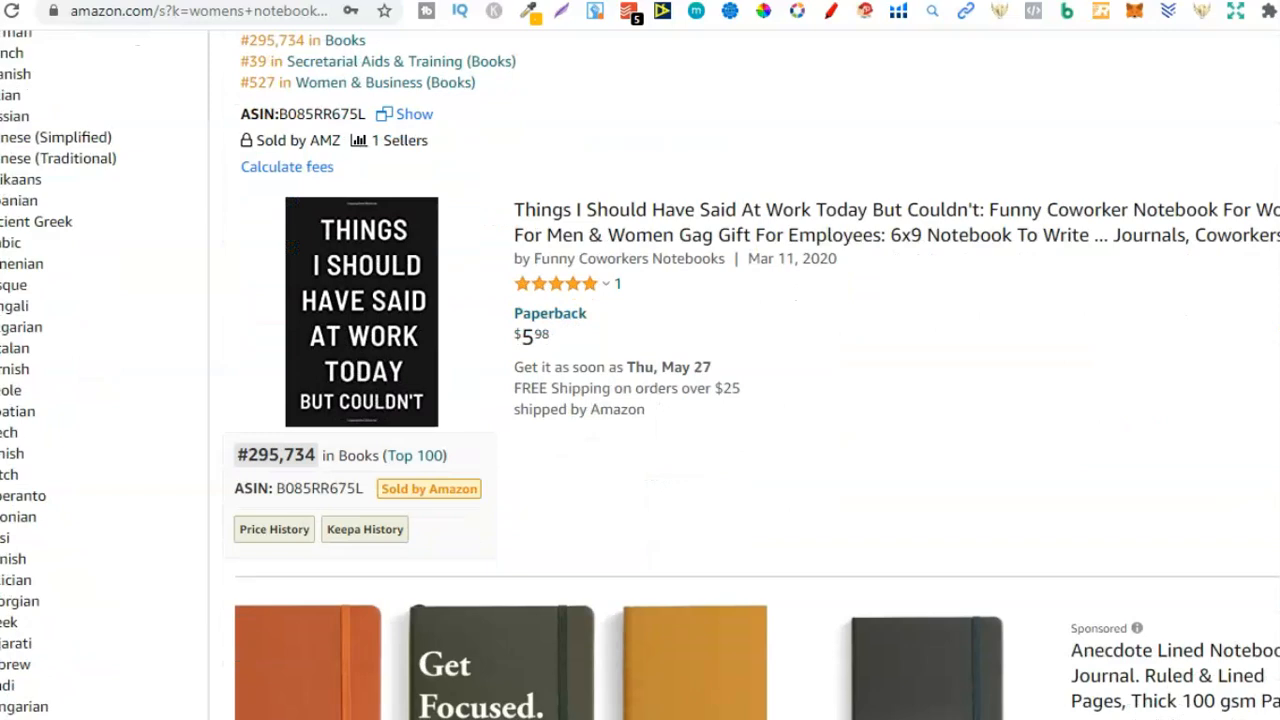
scroll("down", 3)
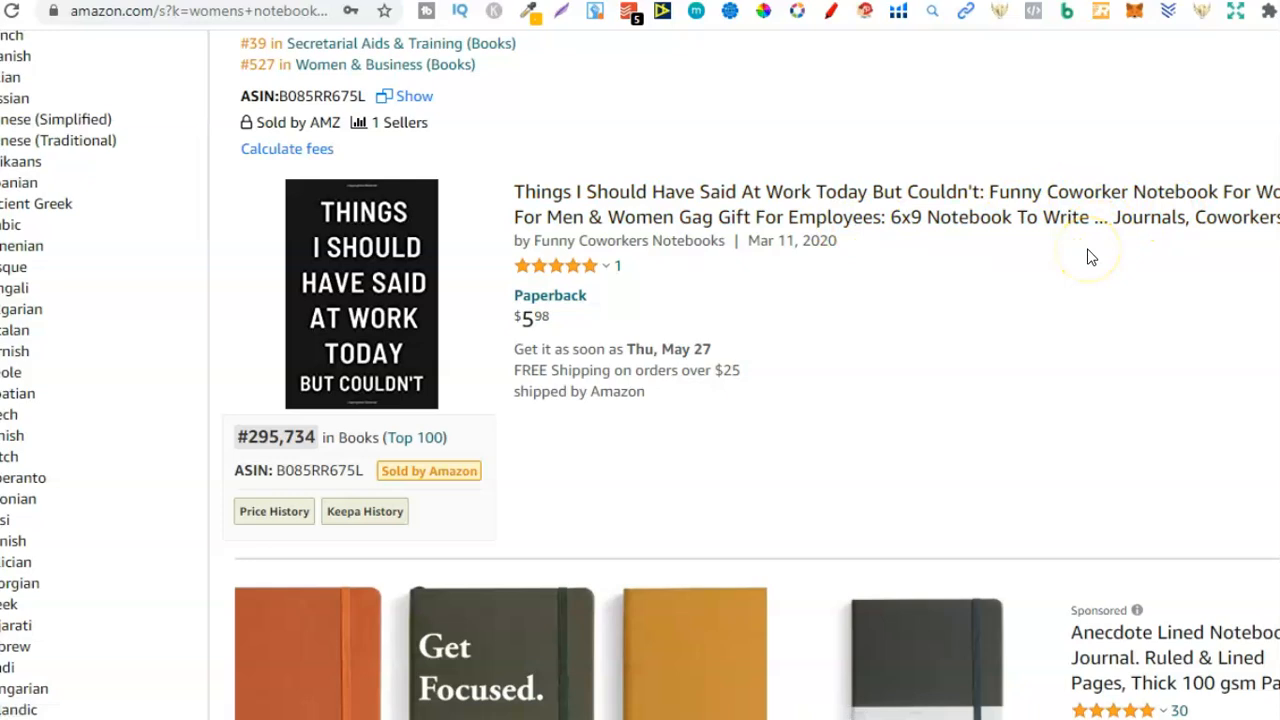
mouse_move(464, 288)
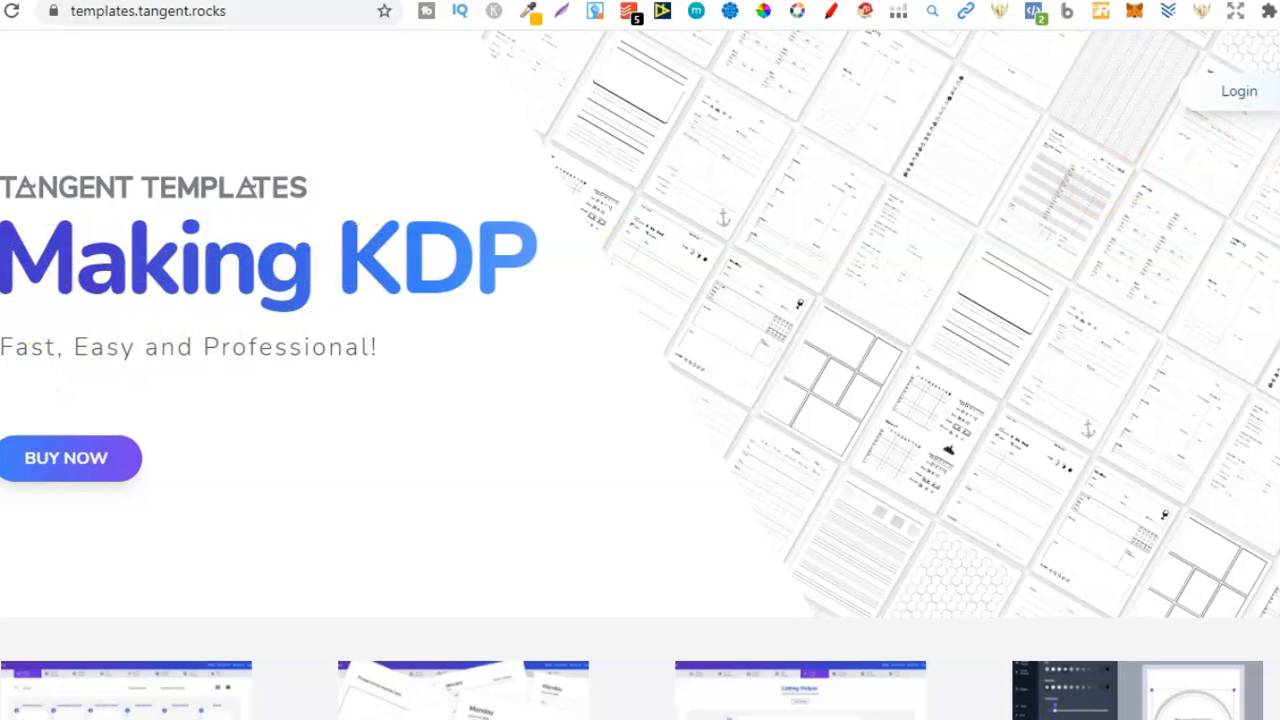
scroll("down", 3)
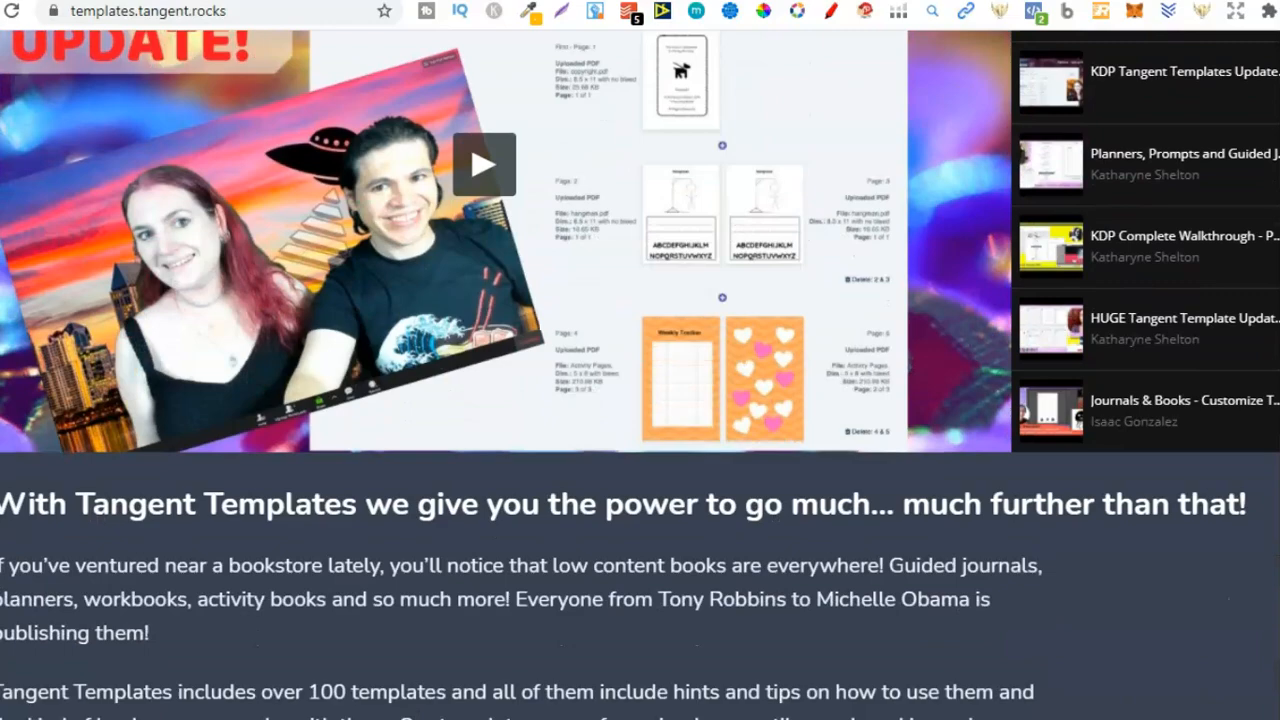
scroll("down", 3)
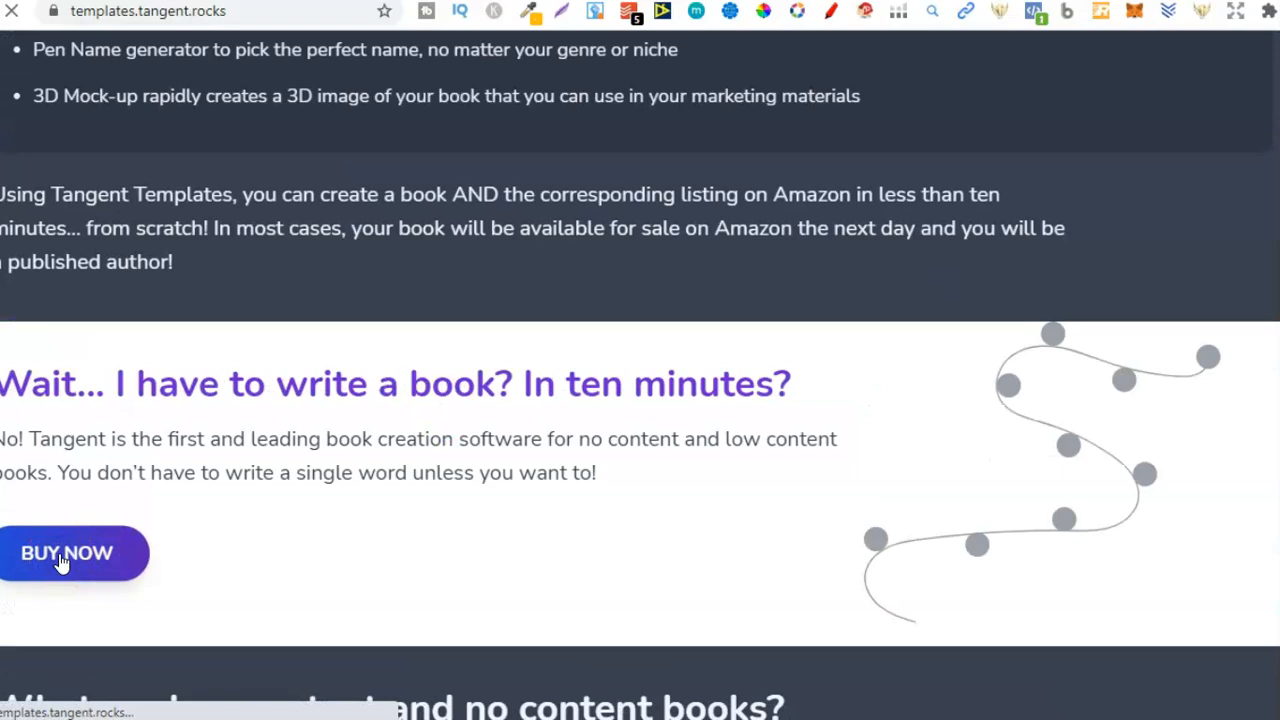
left_click(66, 552)
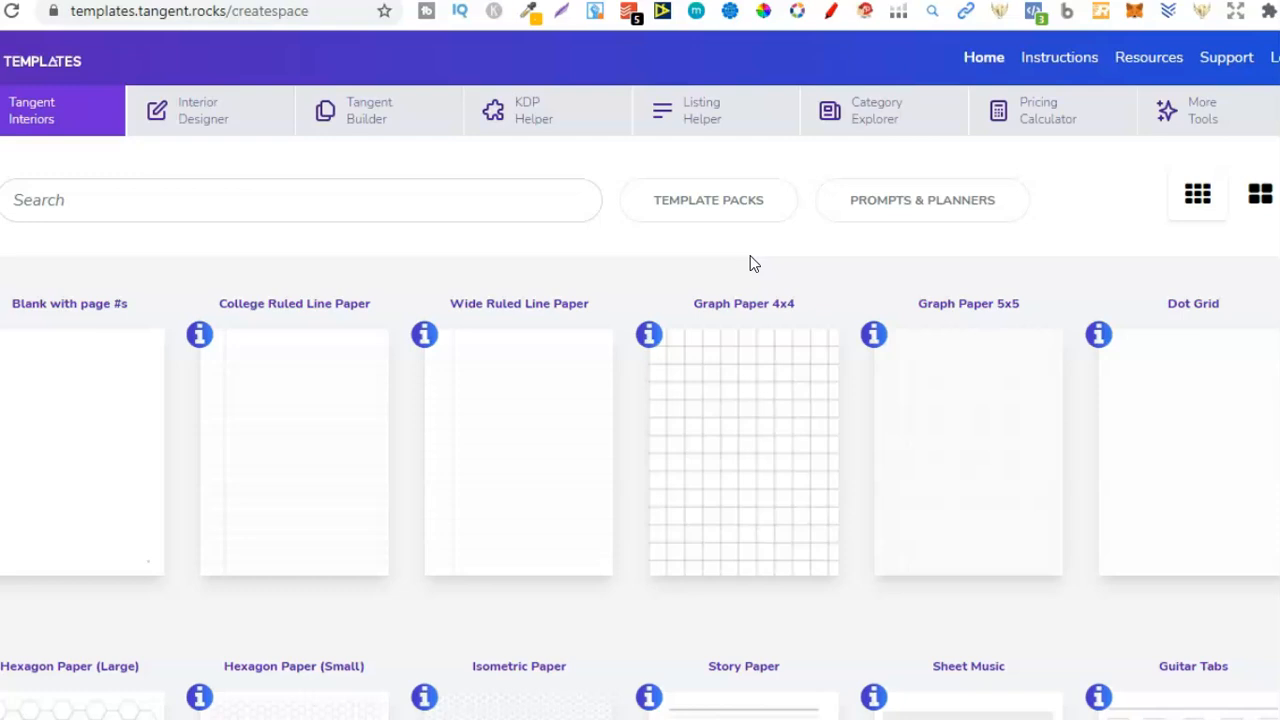
mouse_move(808, 260)
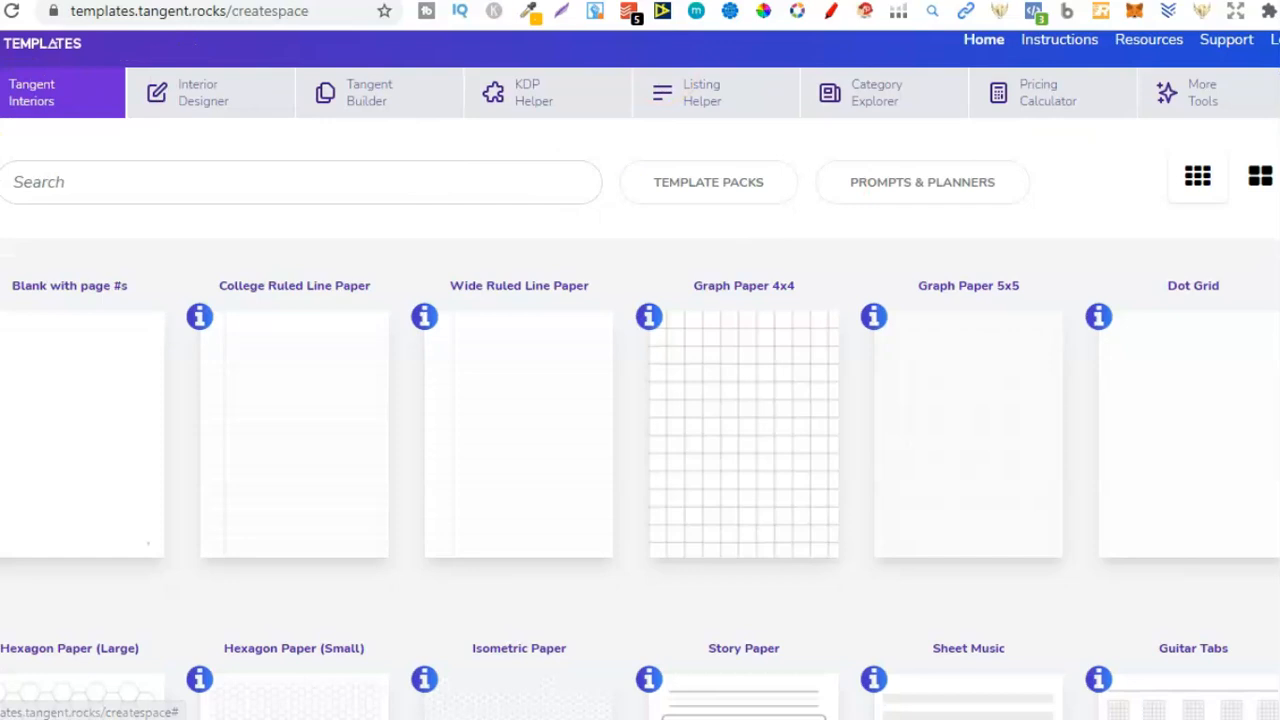
scroll("down", 3)
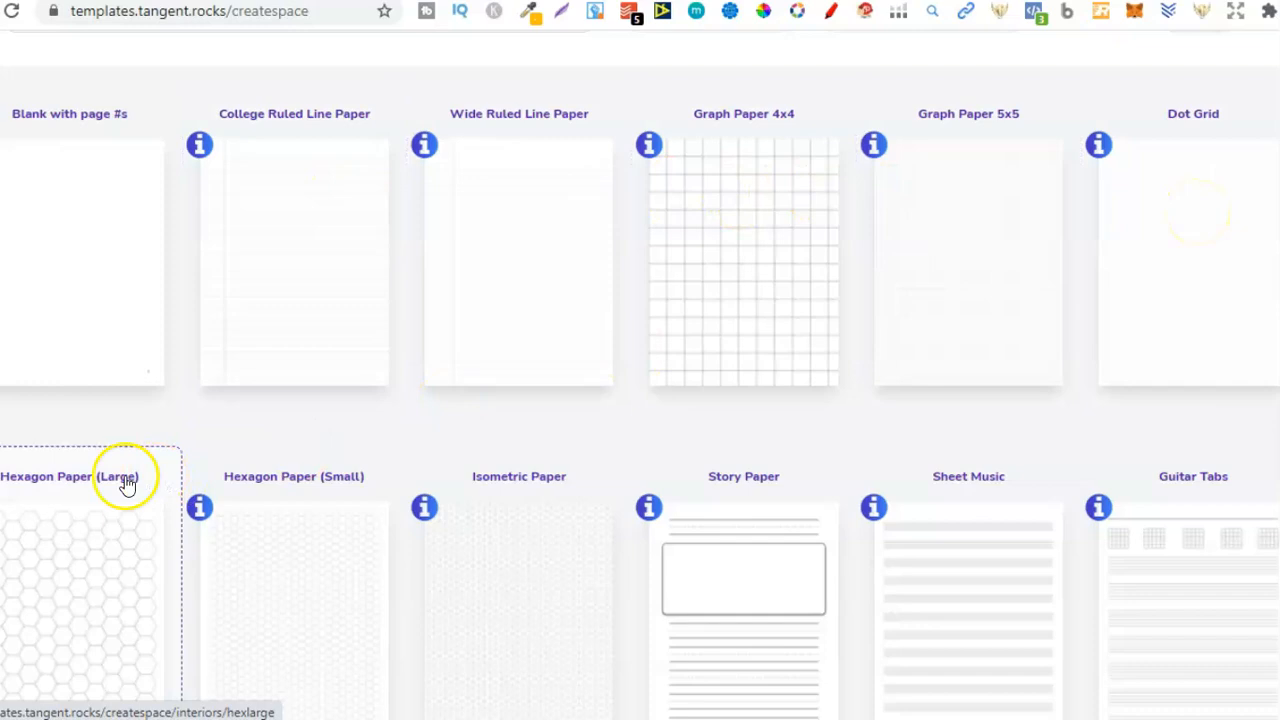
scroll("down", 3)
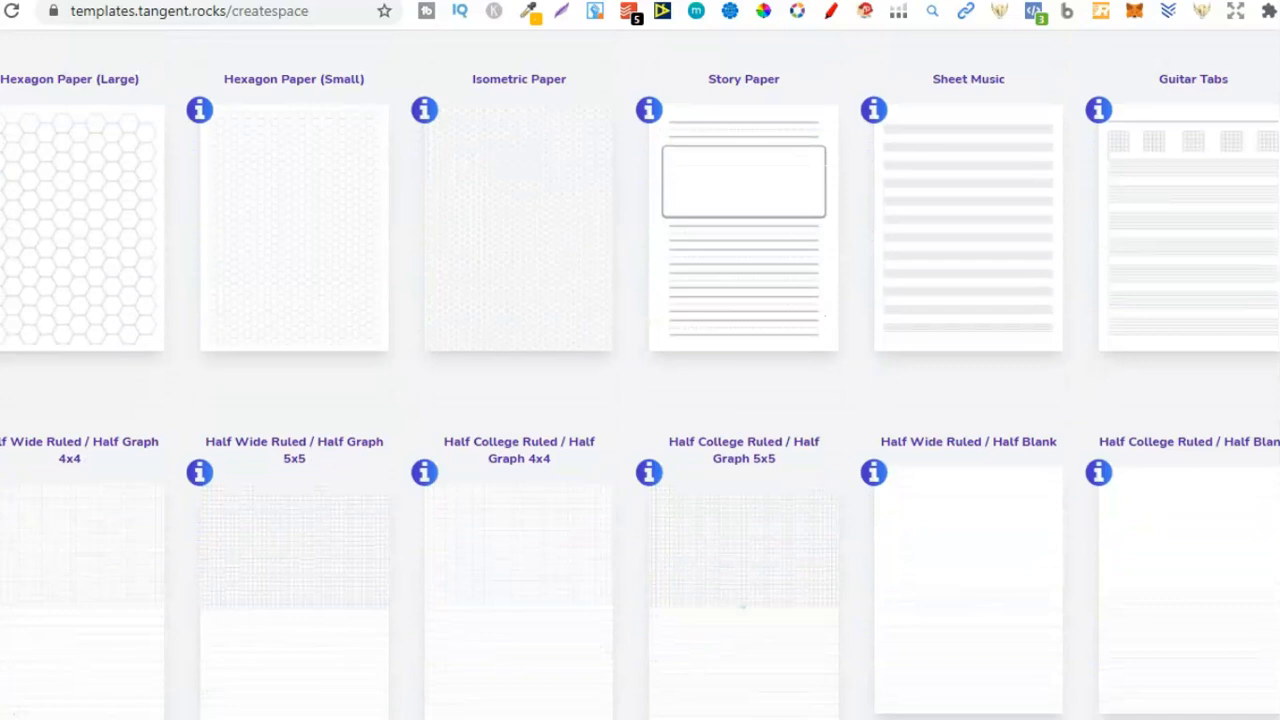
scroll("down", 3)
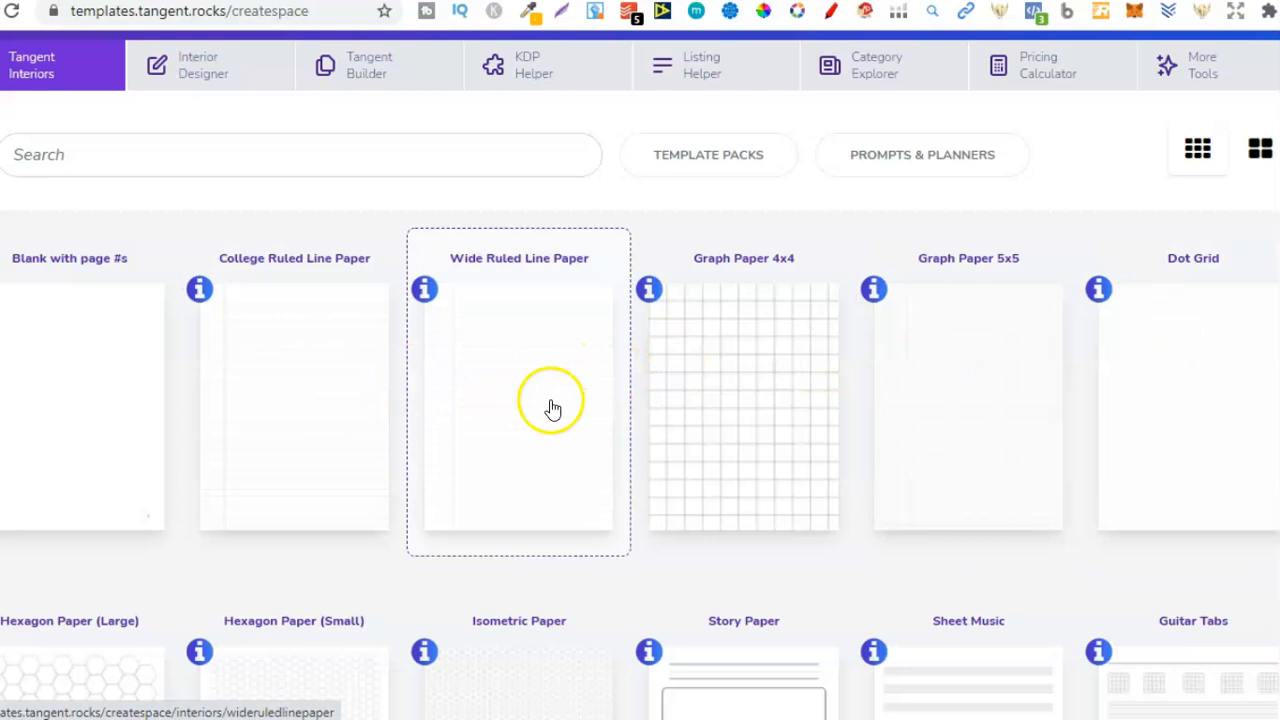
mouse_move(490, 312)
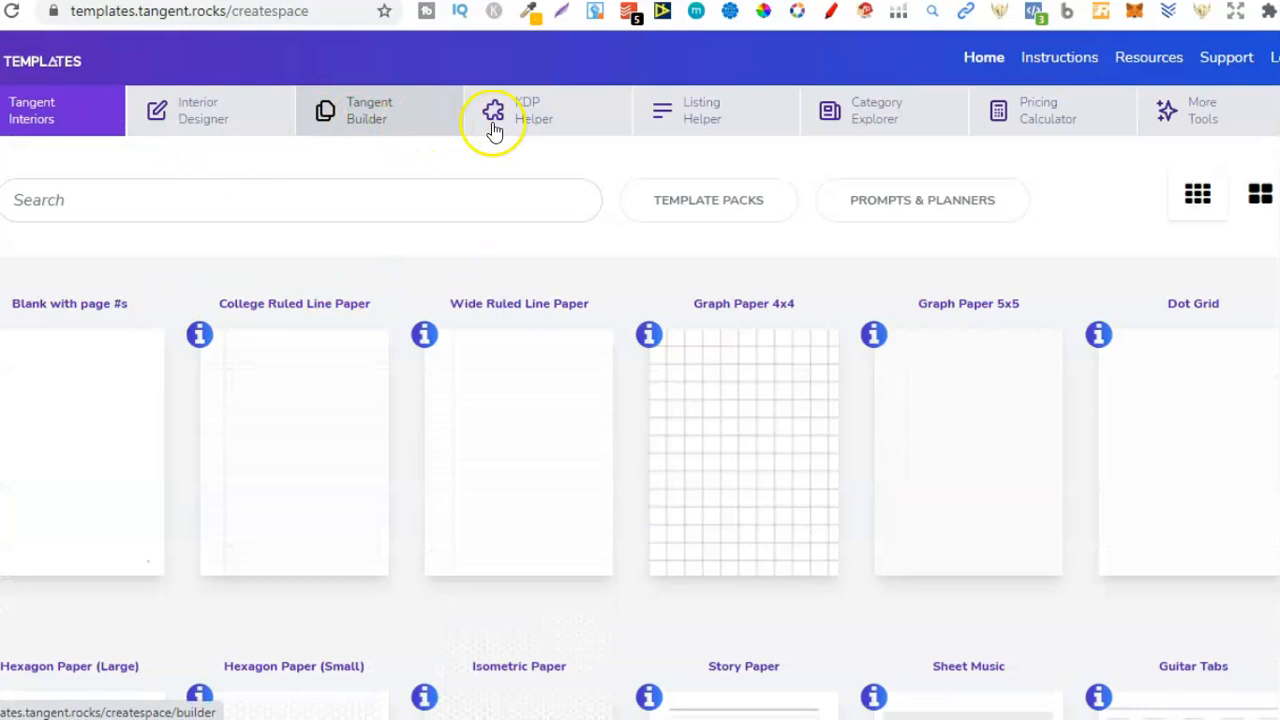
mouse_move(844, 176)
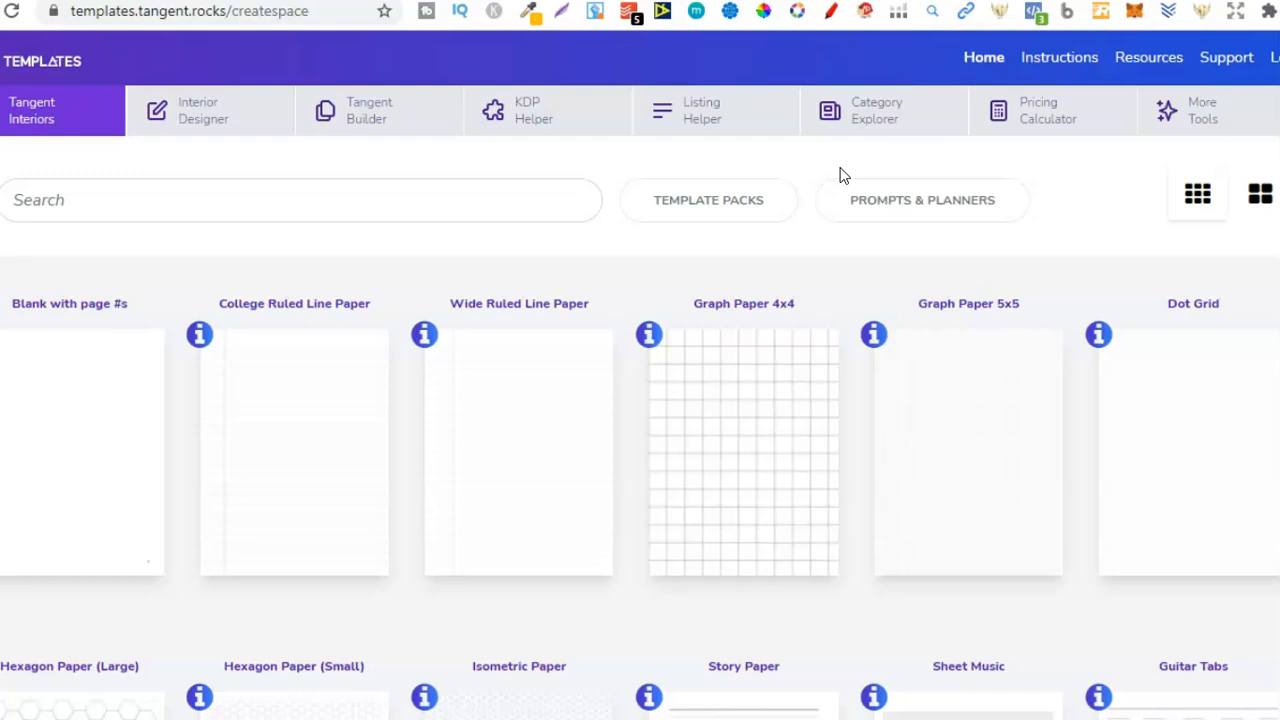
- Review the KDP cover, margin and Canva dimensions for an 8.5x11, 100-page book, selecting the Canva width
left_click(548, 110)
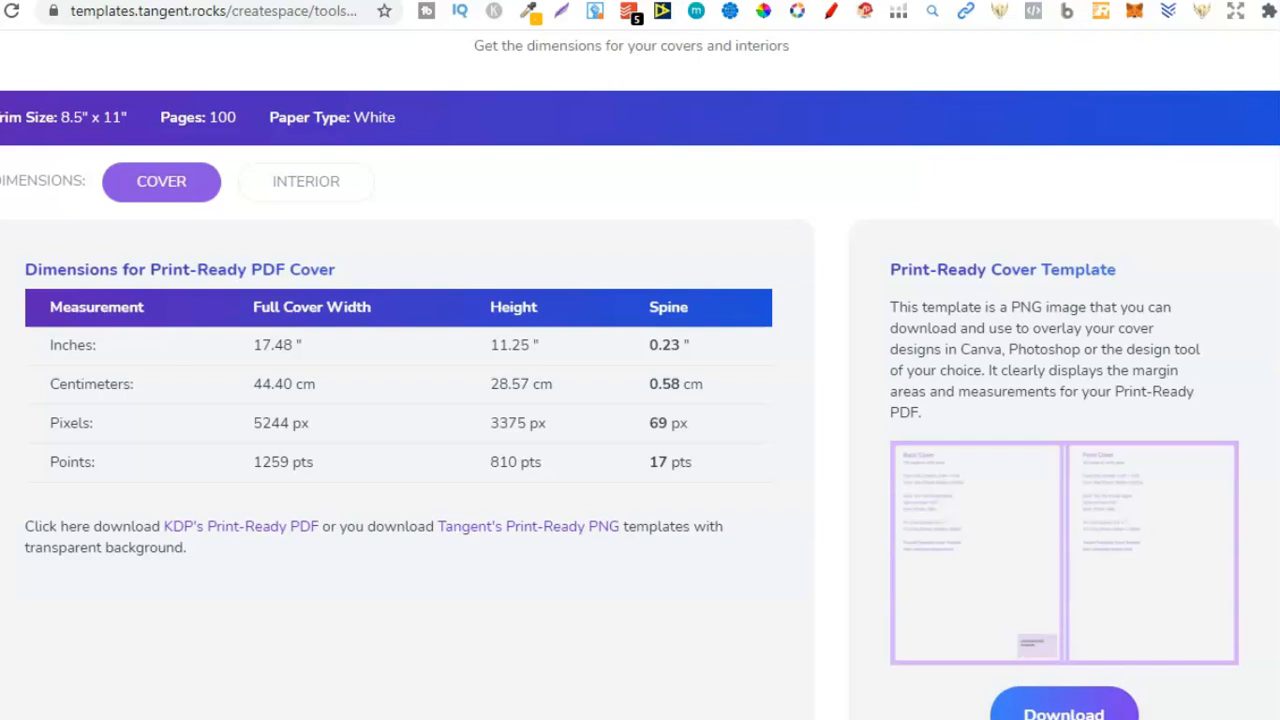
scroll("down", 3)
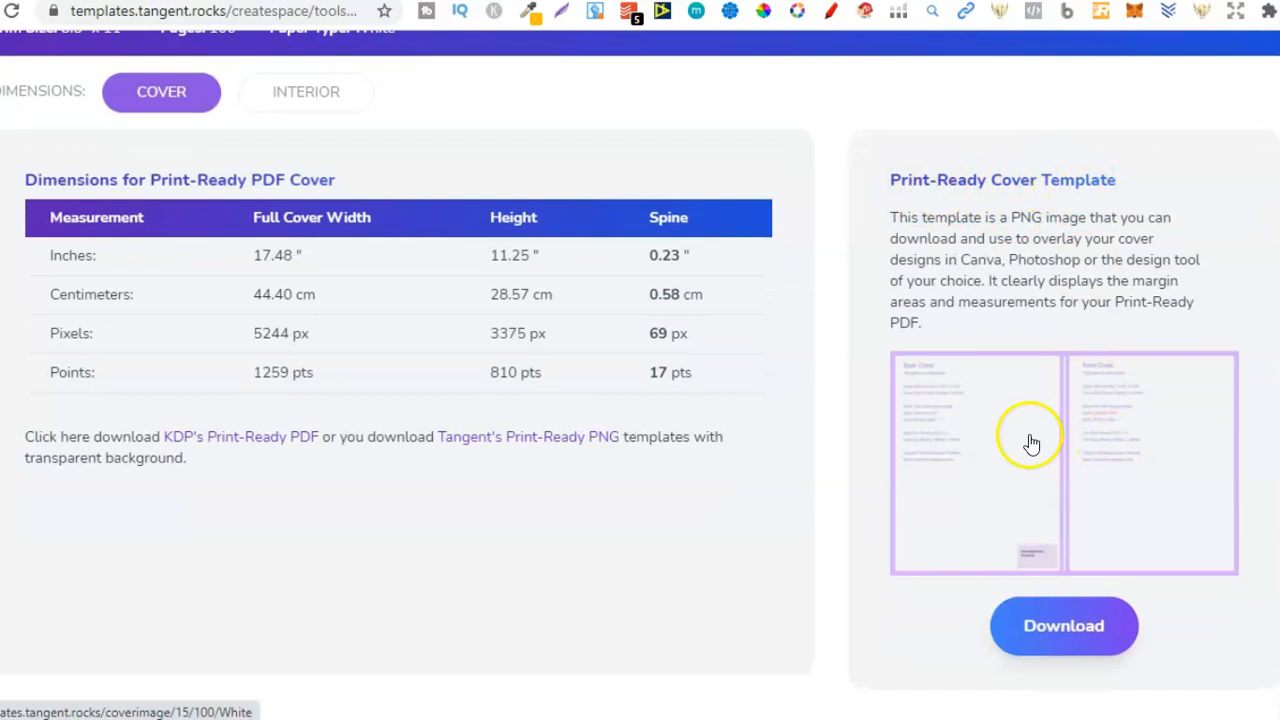
scroll("down", 3)
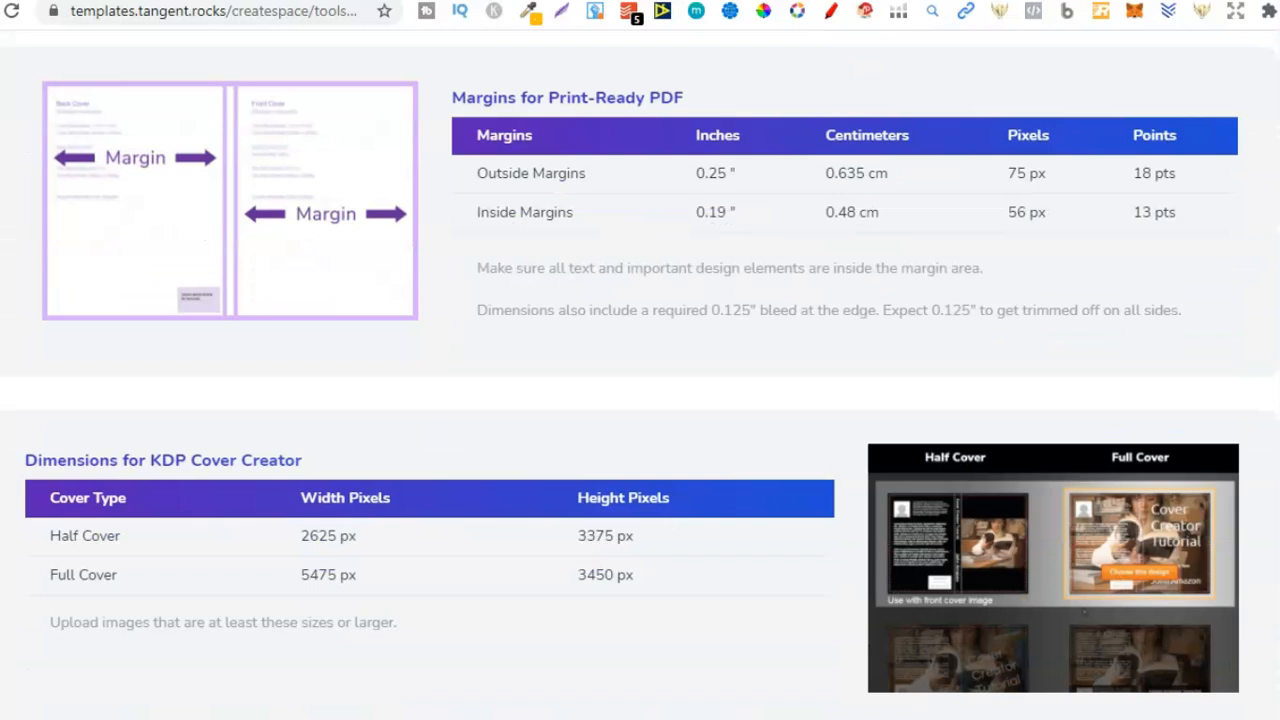
scroll("down", 3)
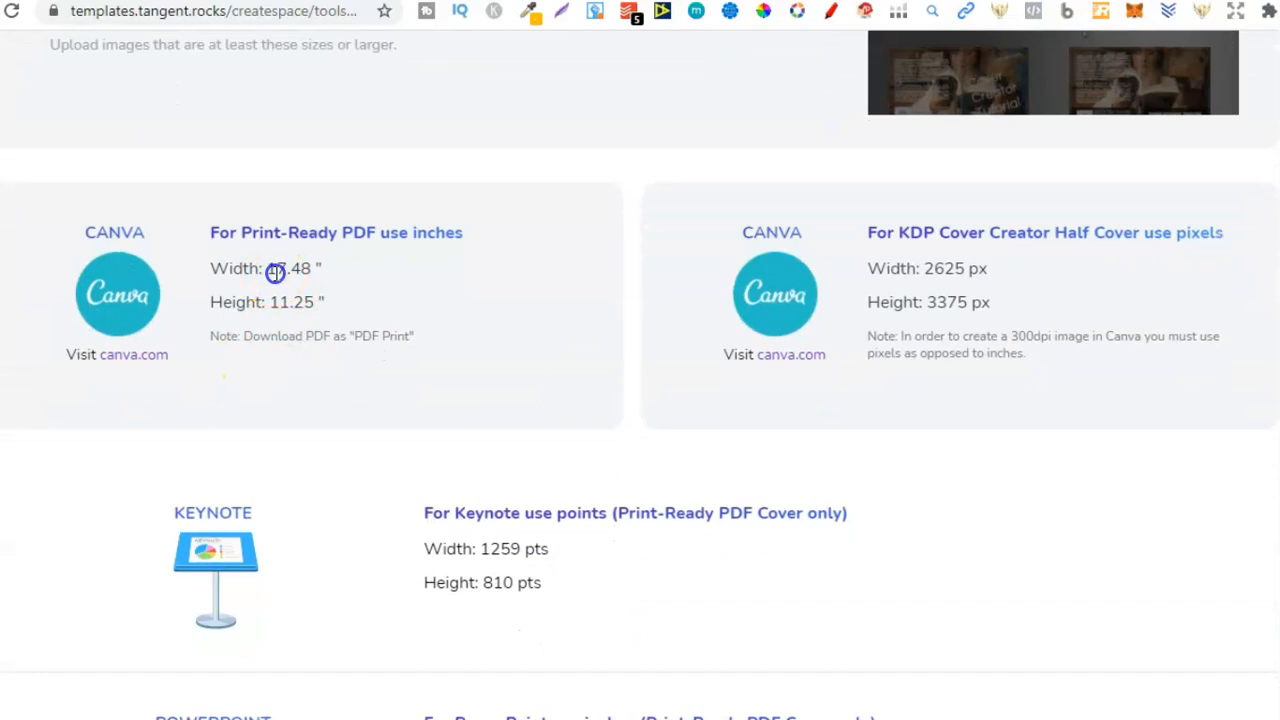
double_click(288, 268)
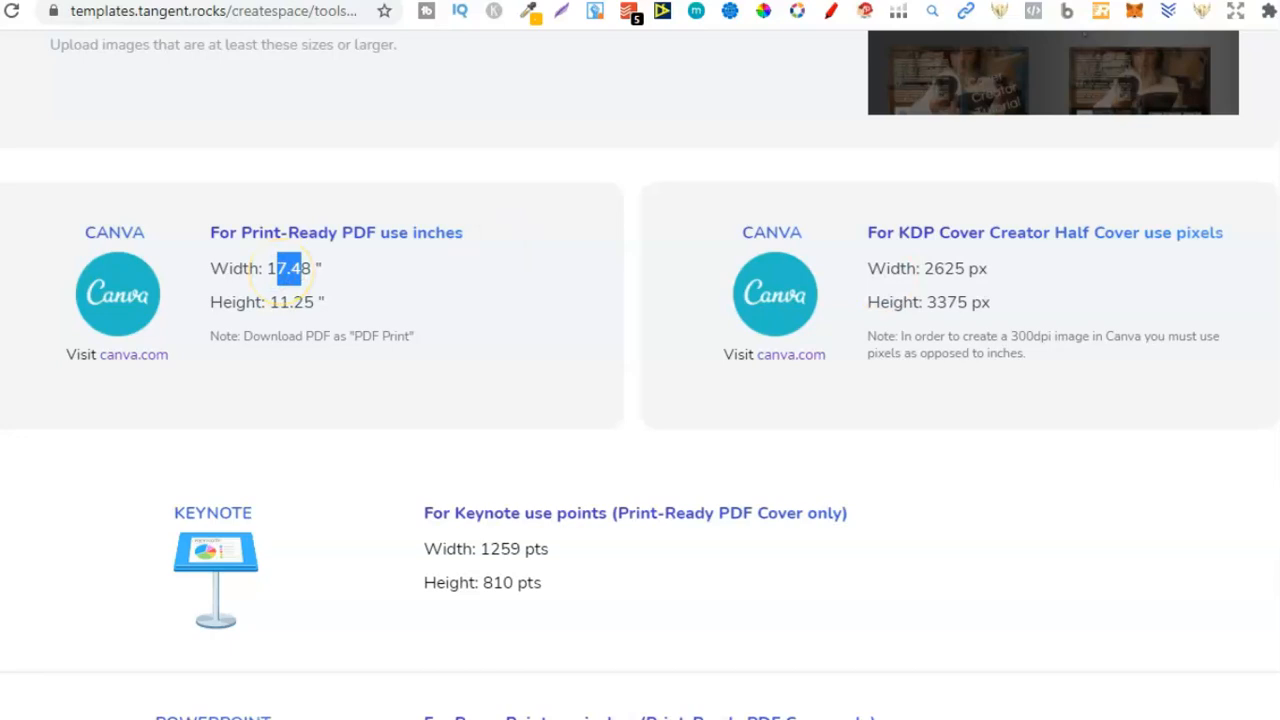
- Move on to the Listing Helper page
left_click(700, 110)
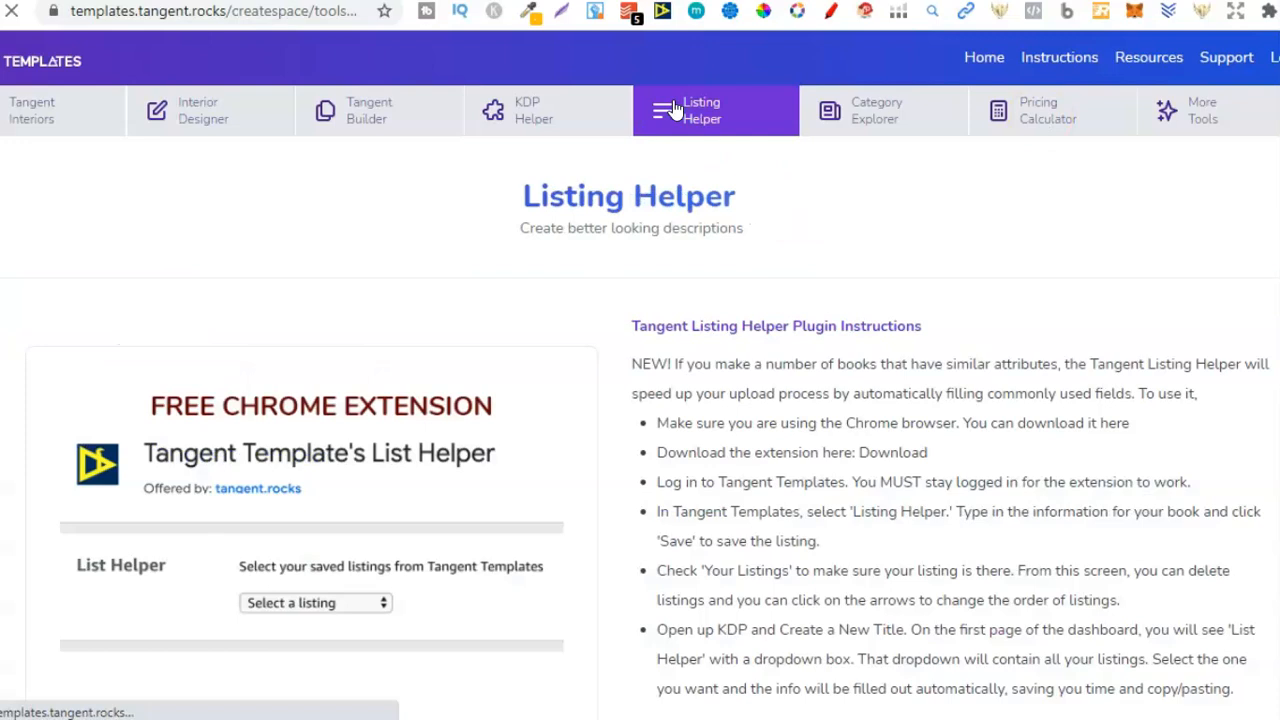
- Look over the Listing Helper's title, description and keyword fields, then go to Category Explorer
scroll("down", 3)
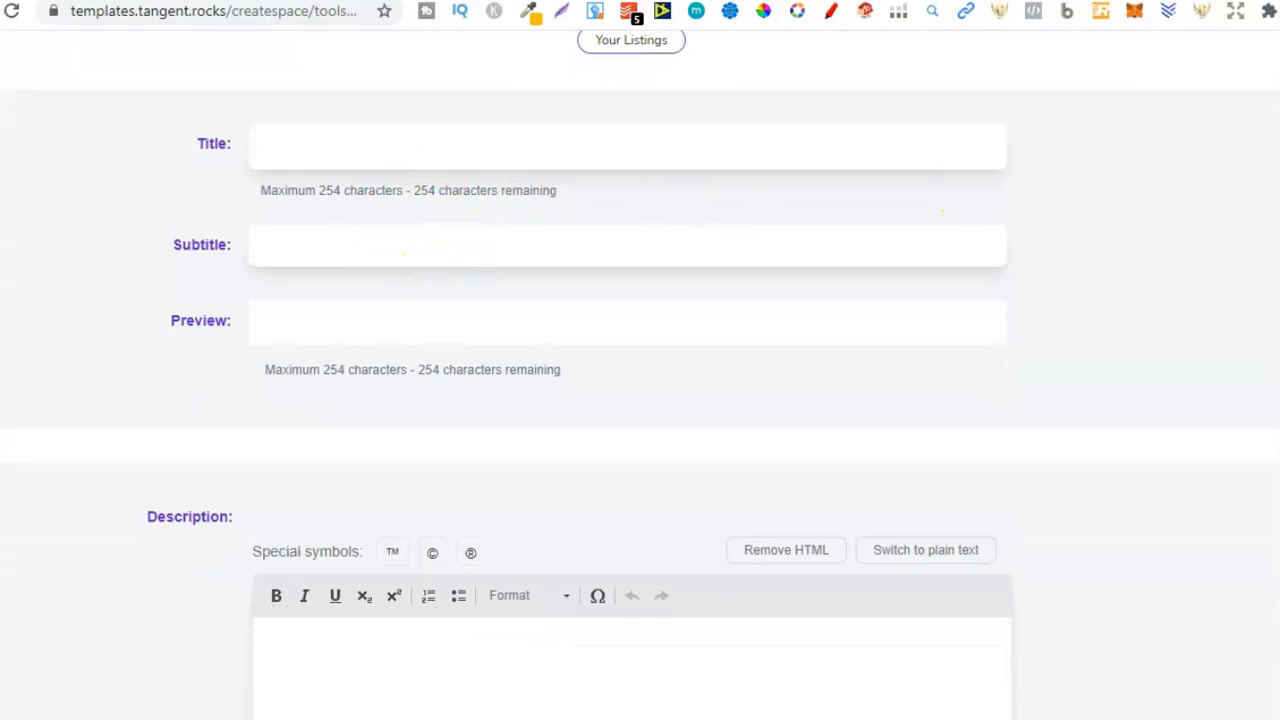
scroll("down", 3)
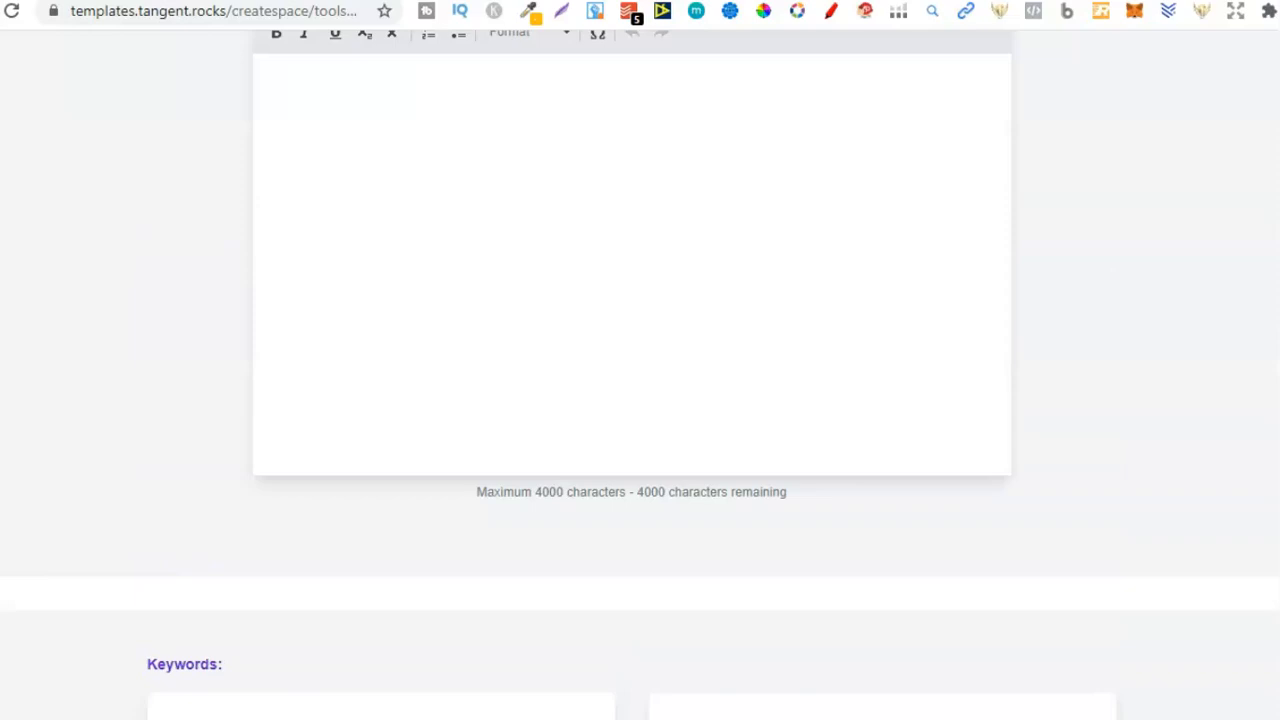
scroll("up", 3)
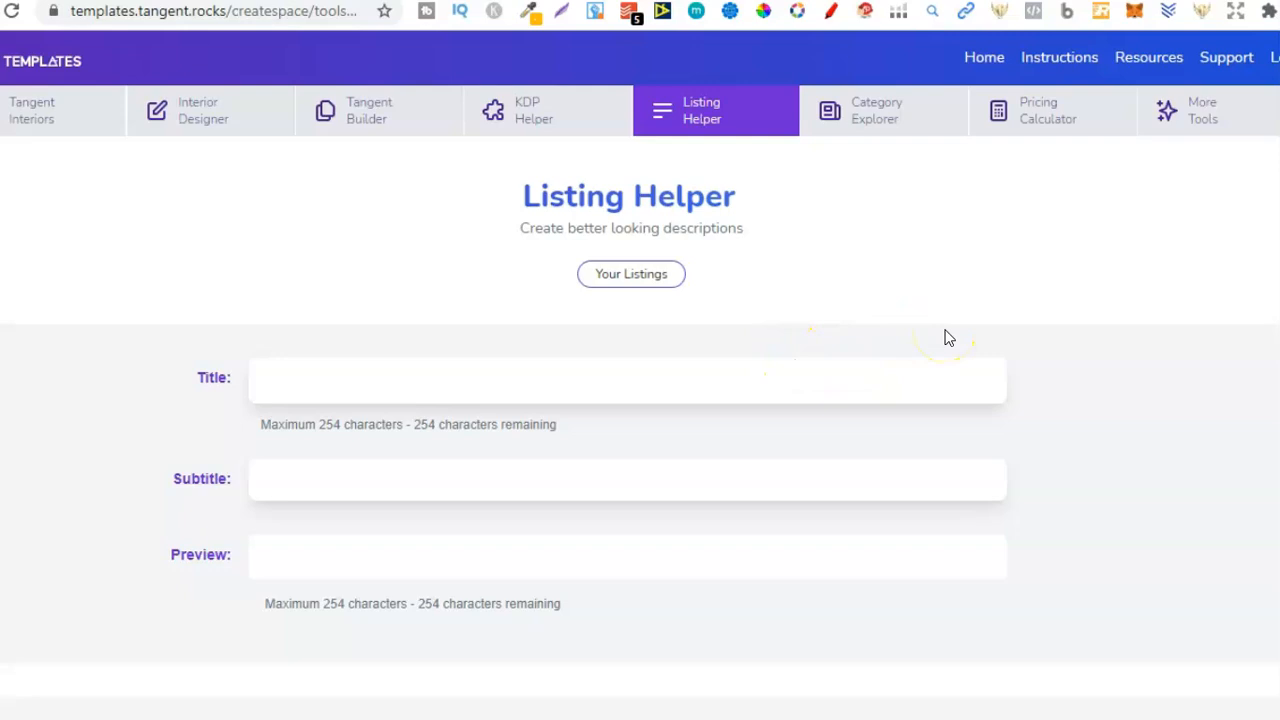
left_click(884, 110)
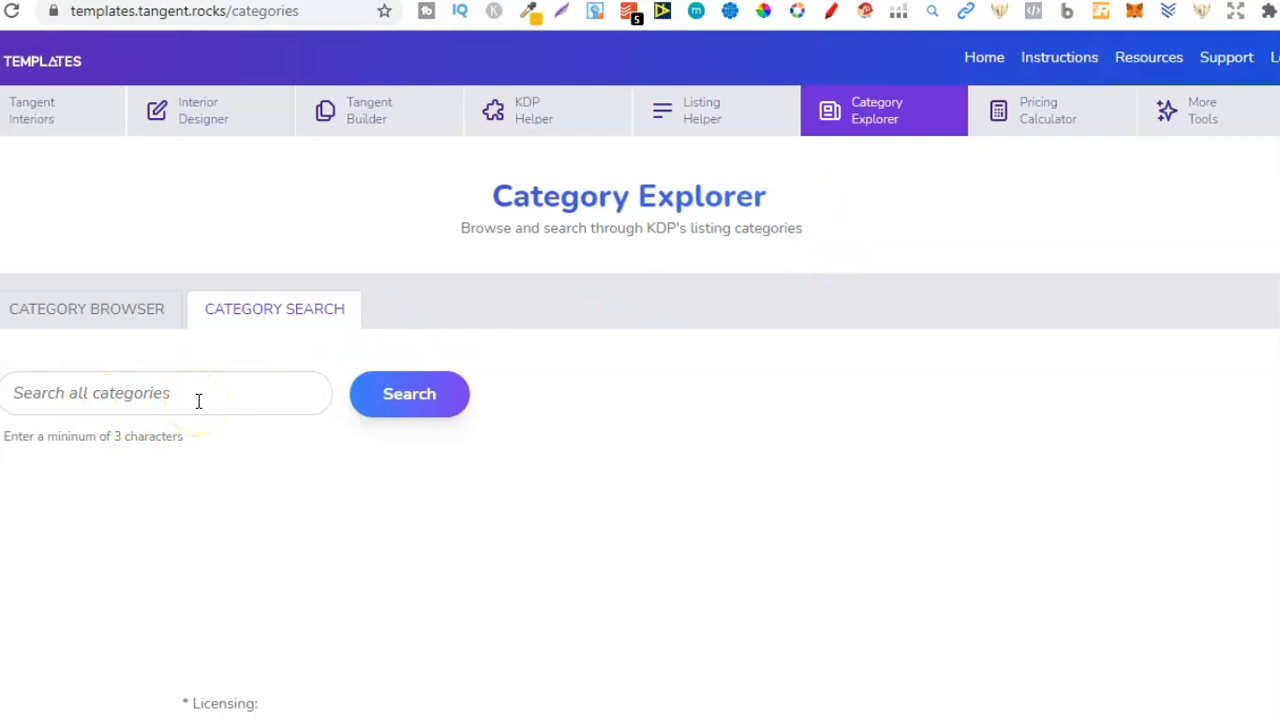
- Search KDP categories for 'dog' and select the first match, Nonfiction / Pets / Dogs / General
type("dog")
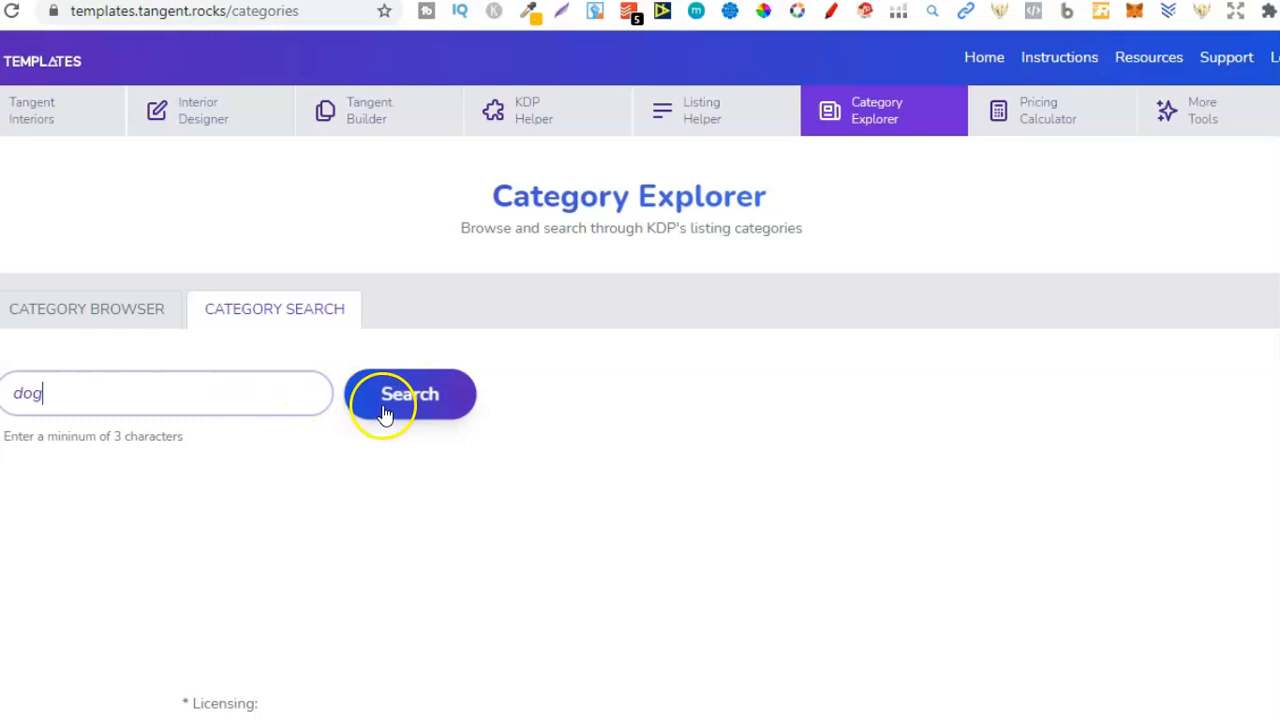
left_click(408, 392)
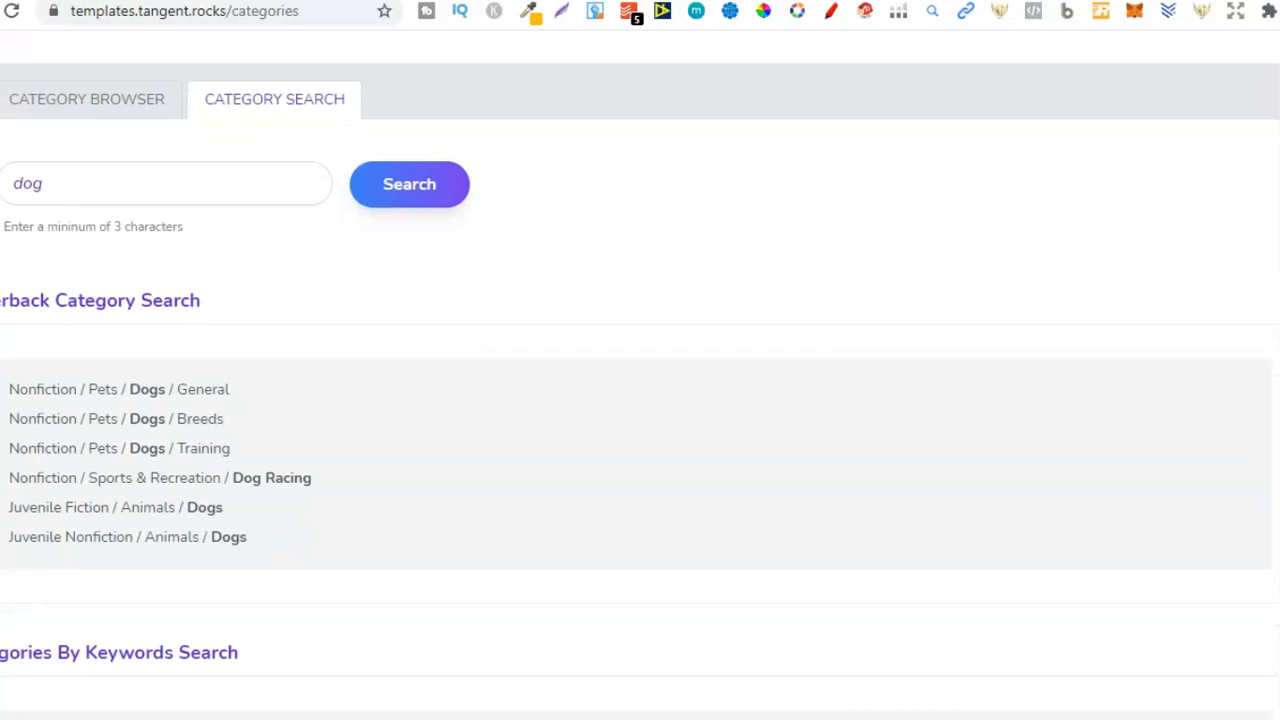
mouse_move(120, 388)
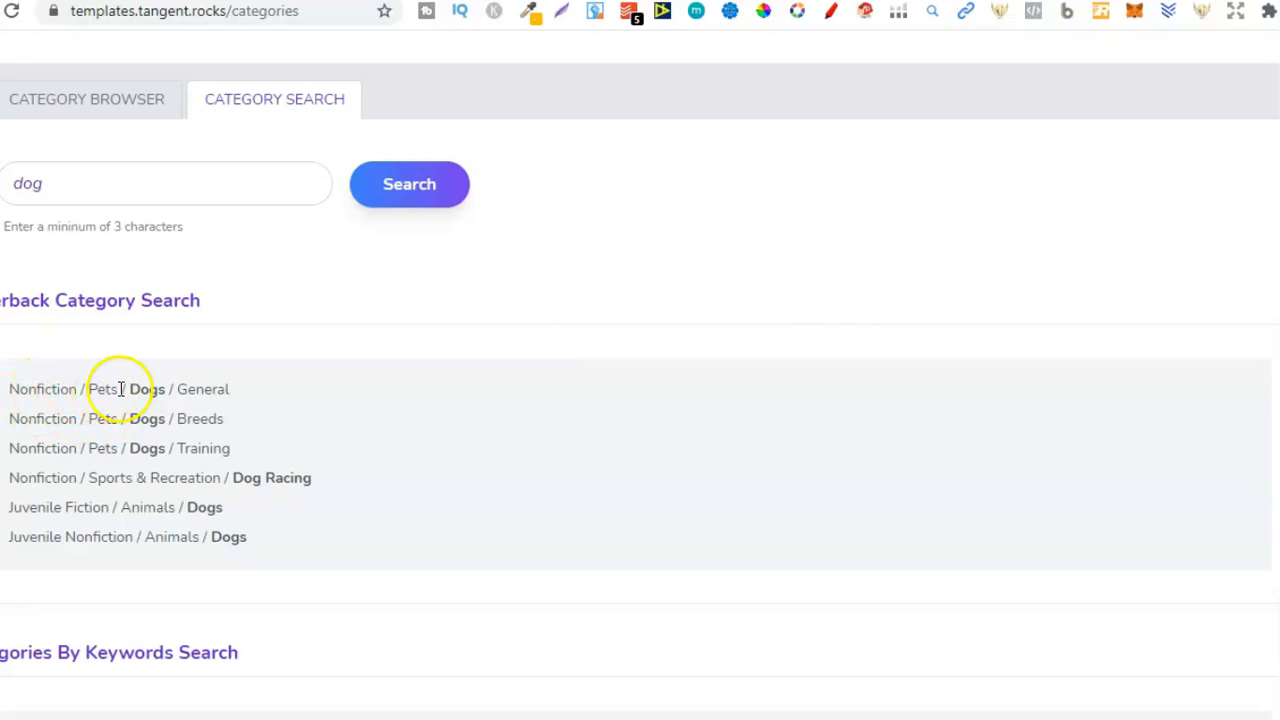
double_click(120, 388)
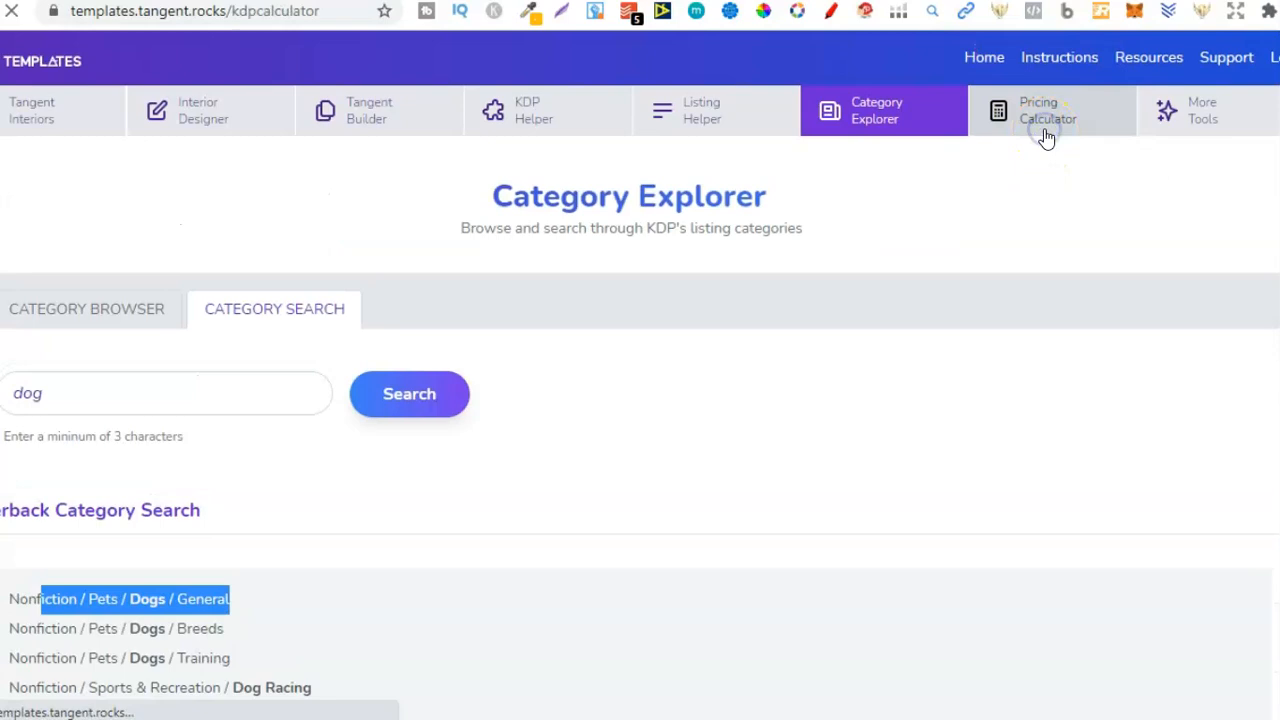
- Calculate royalties in the Pricing Calculator for a 100-page black-ink book listed at $6.99
left_click(1048, 110)
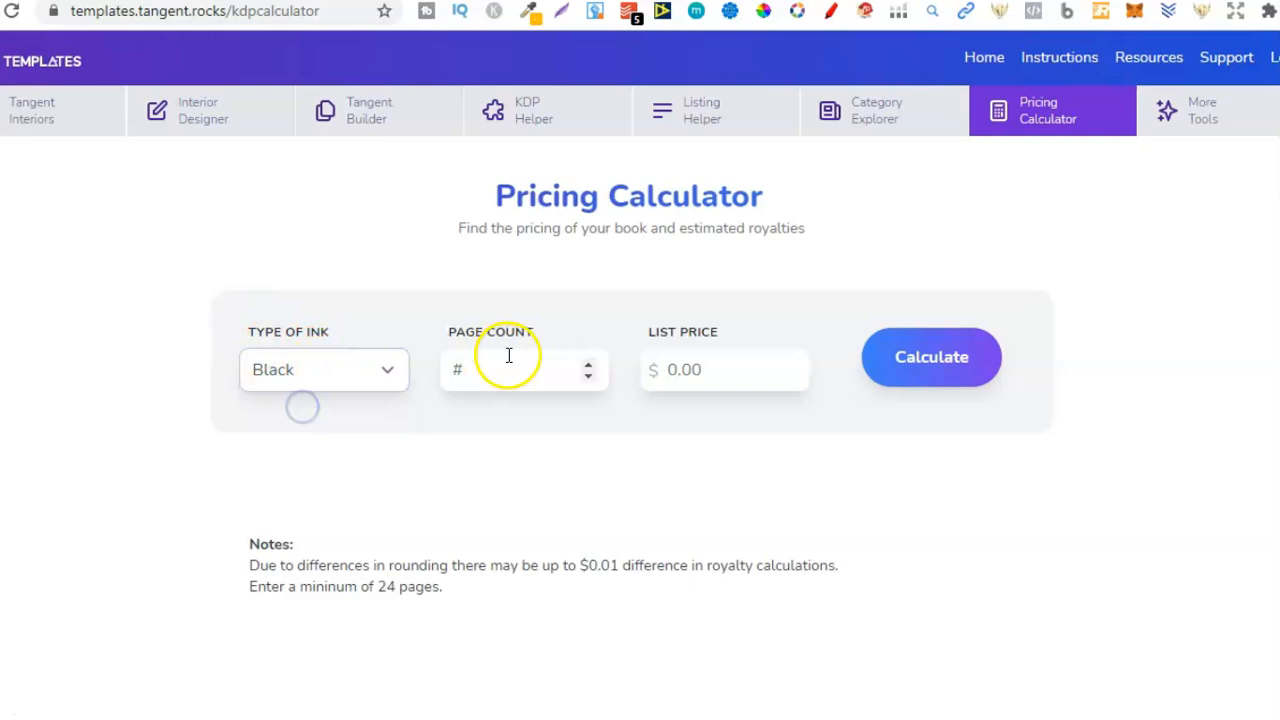
type("6.99")
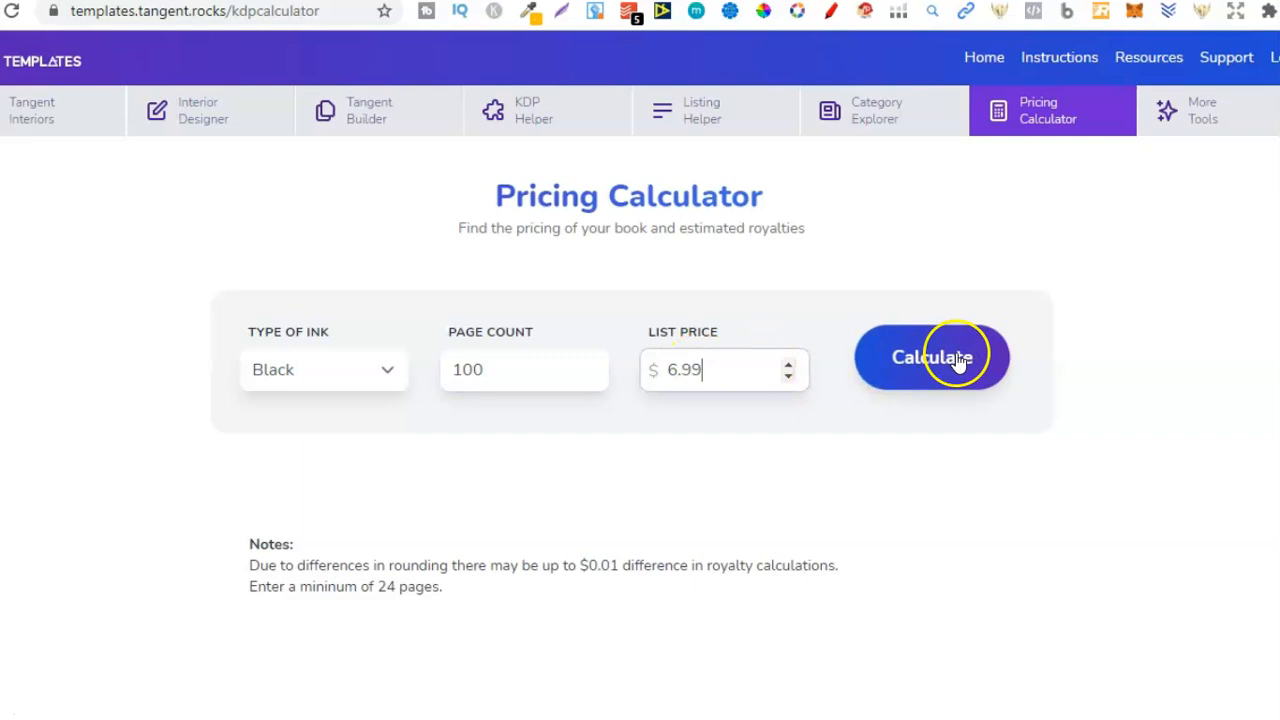
left_click(932, 356)
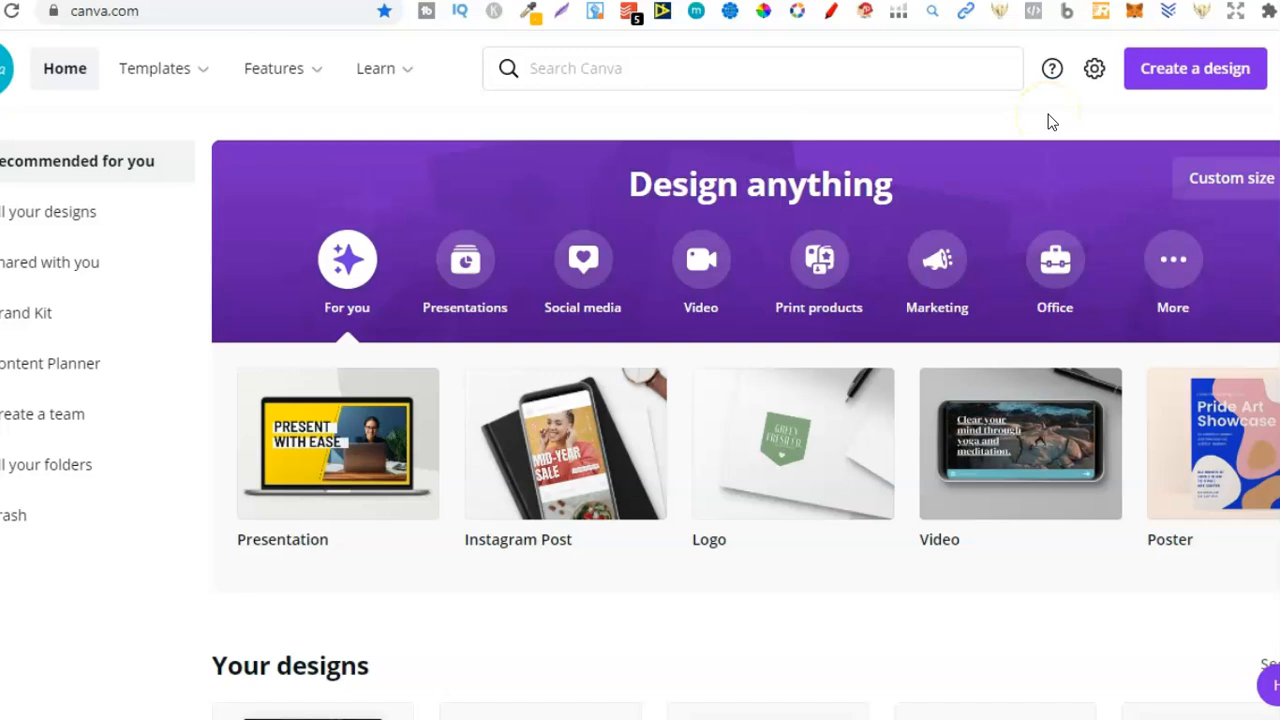
mouse_move(980, 132)
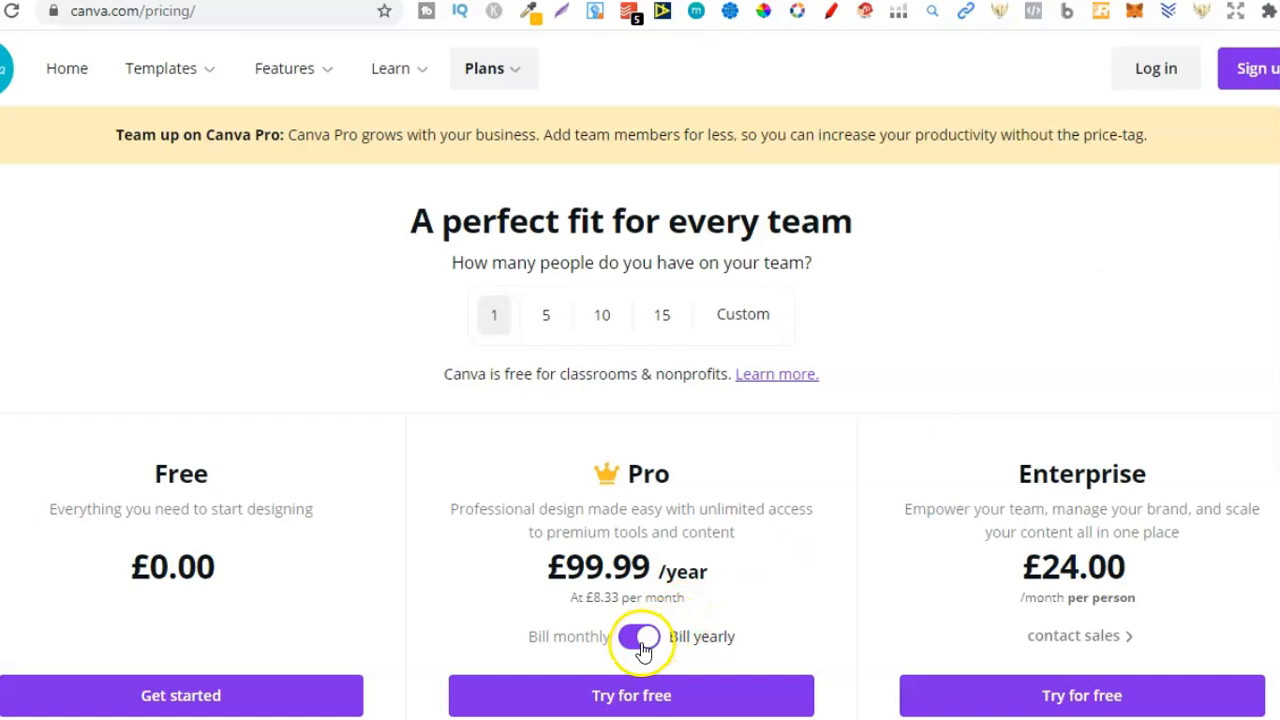
- Compare Canva Pro's £99.99 yearly price against monthly billing using the billing toggle
left_click(640, 636)
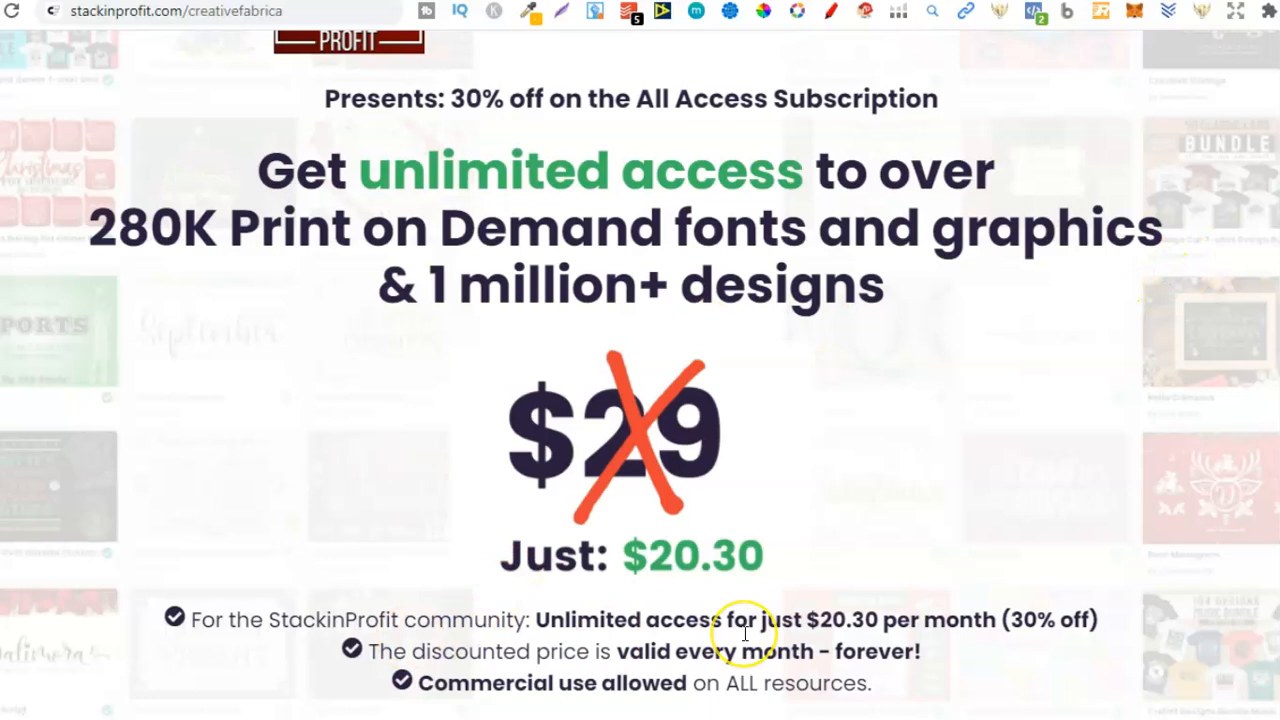
mouse_move(644, 564)
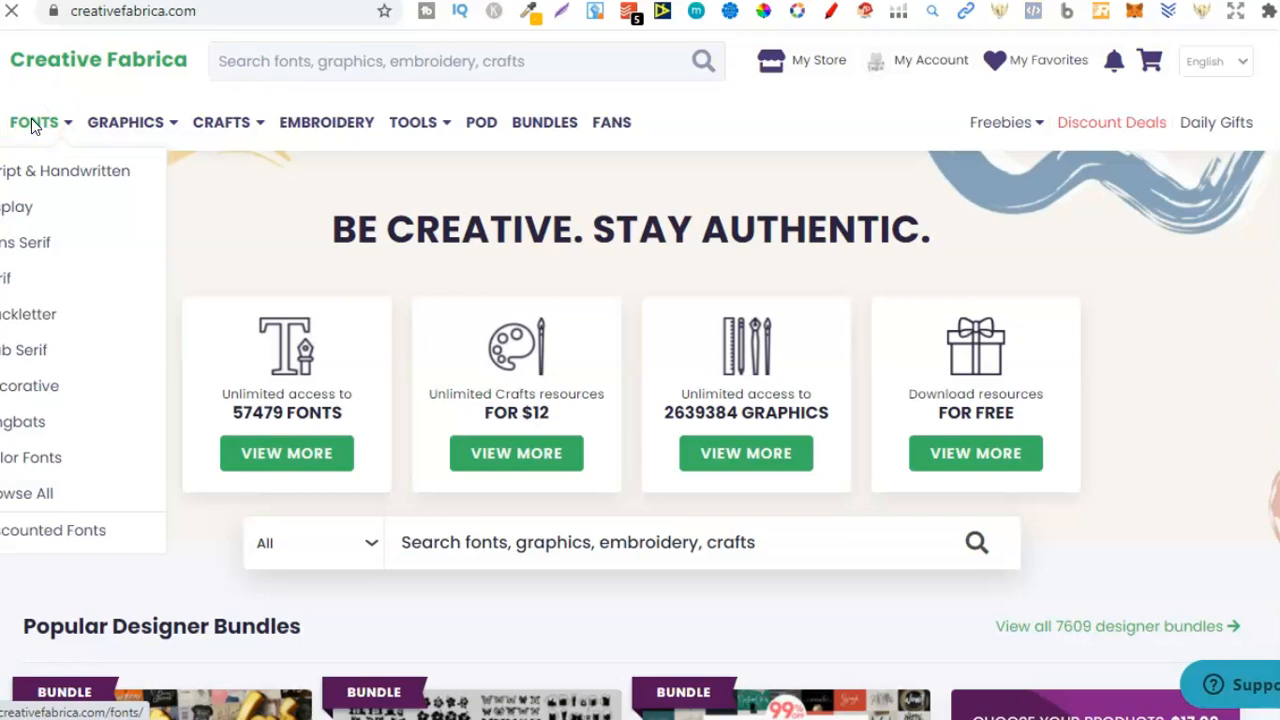
- Browse Creative Fabrica's Popular this week fonts, then bring up the graphics categories
left_click(32, 122)
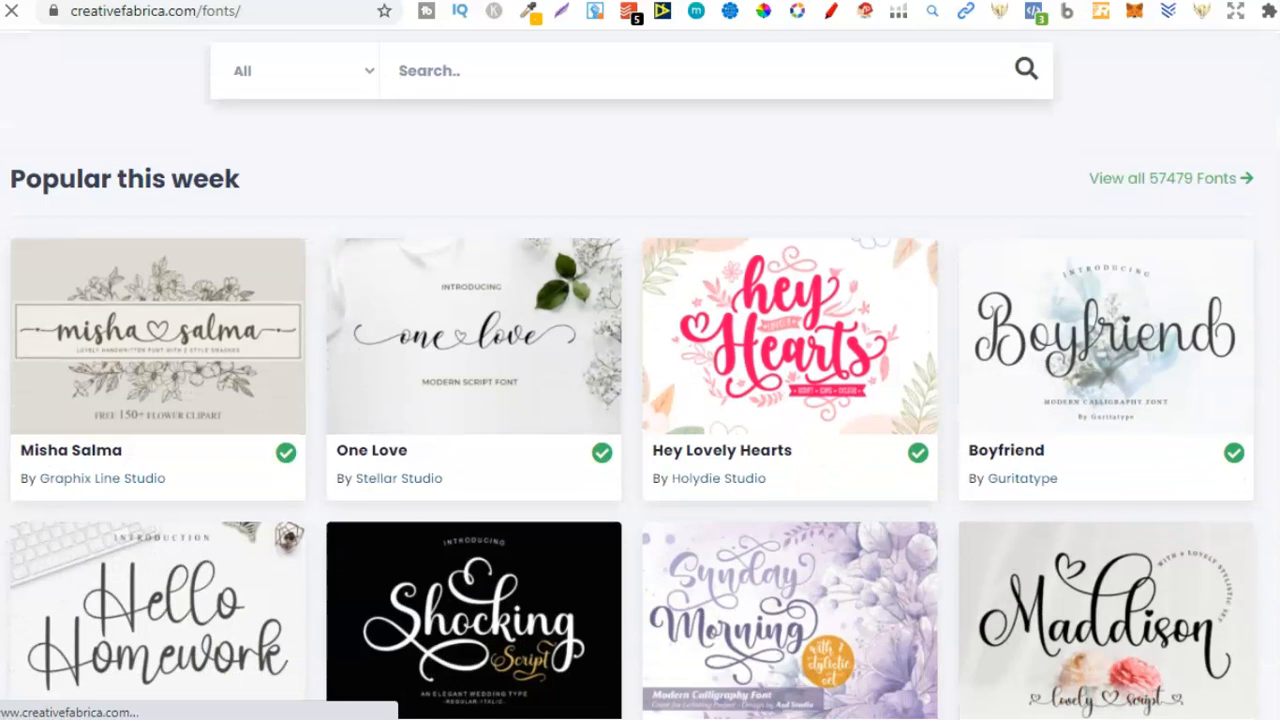
scroll("down", 3)
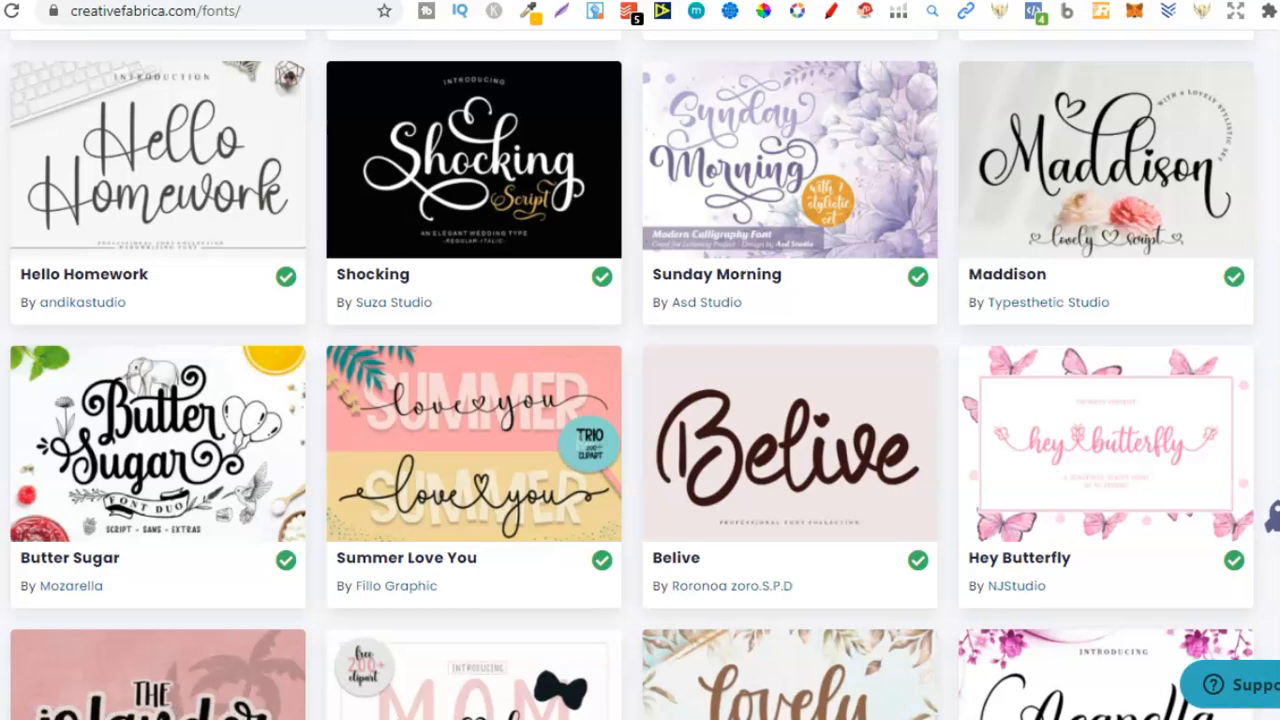
left_click(124, 122)
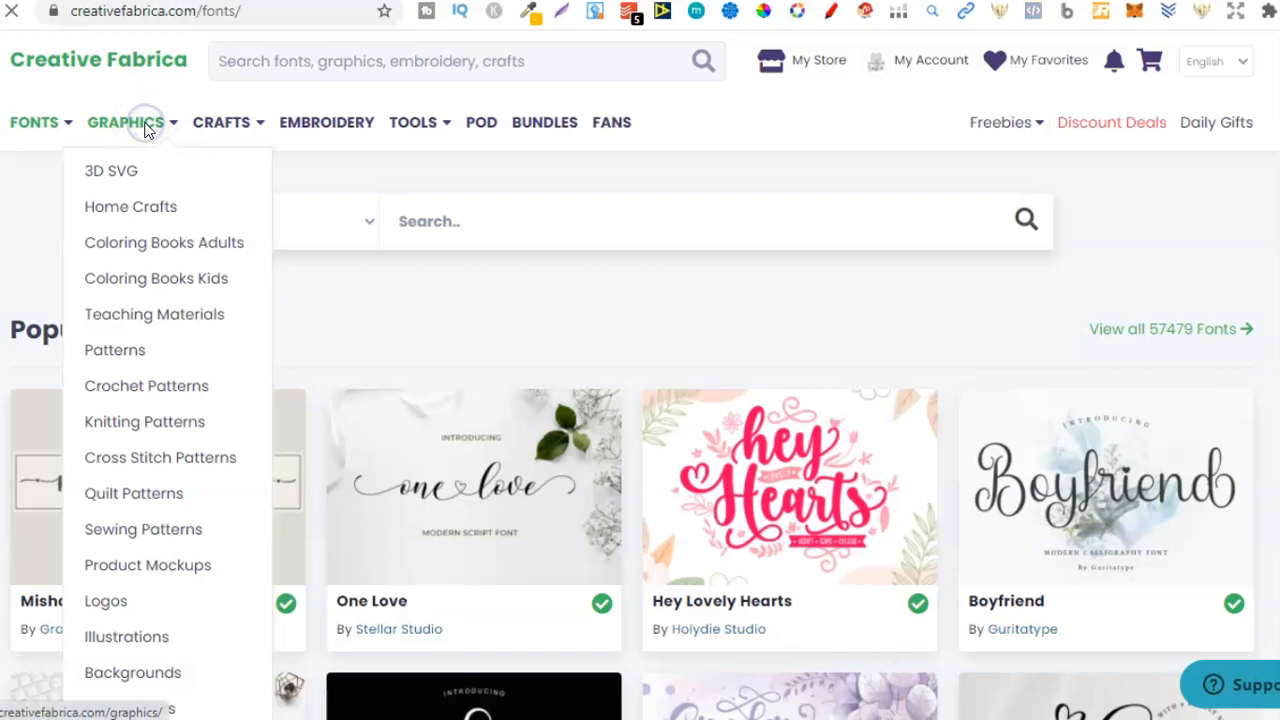
- Browse Creative Fabrica's Popular this week graphics catalogue
left_click(124, 122)
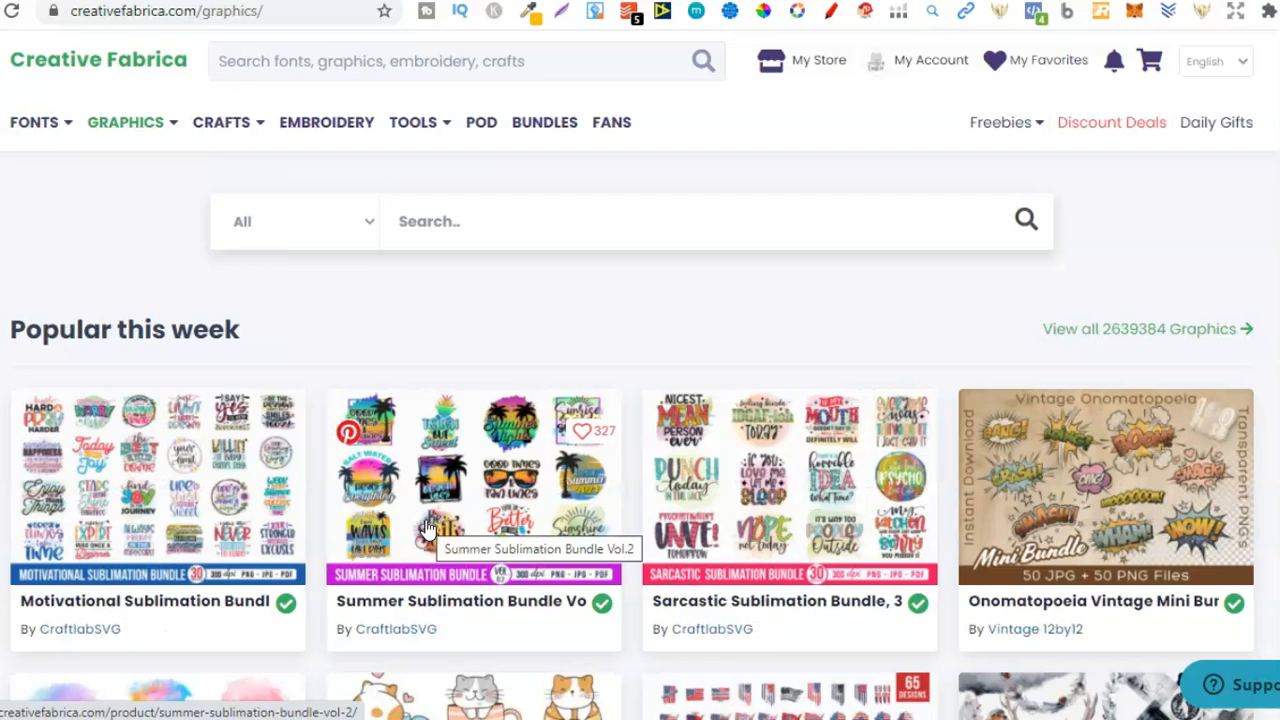
scroll("down", 3)
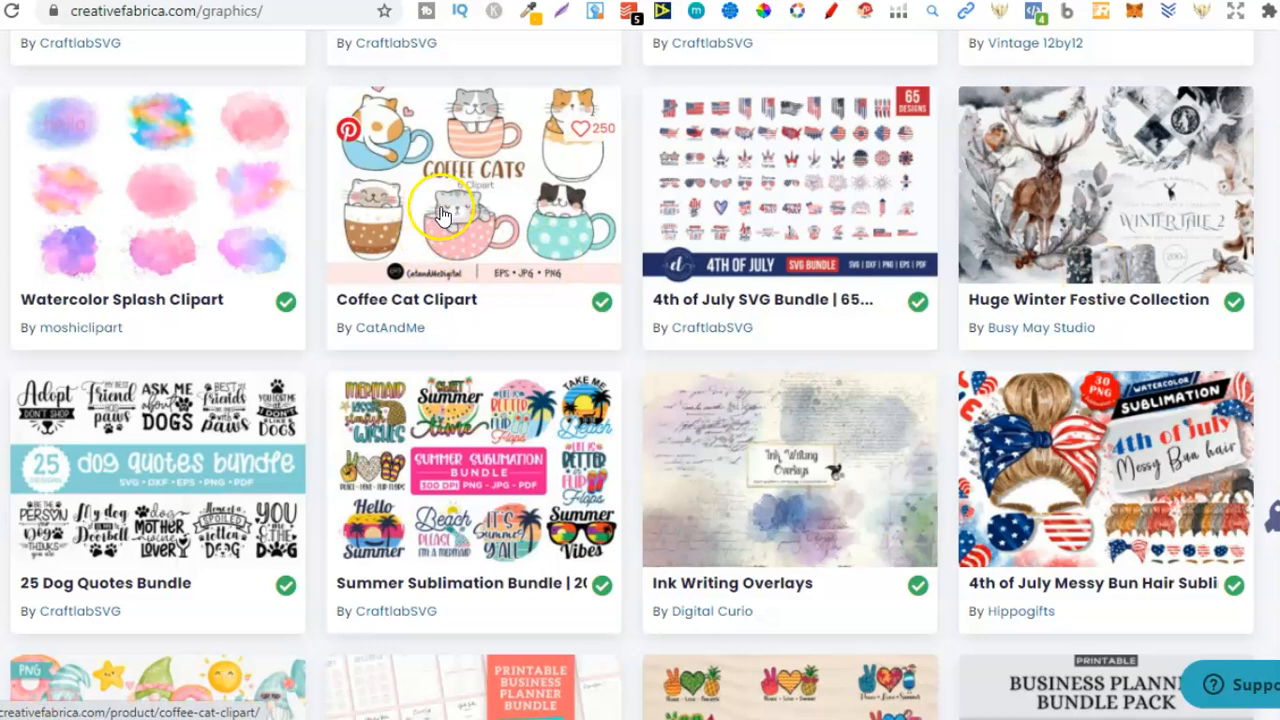
scroll("down", 3)
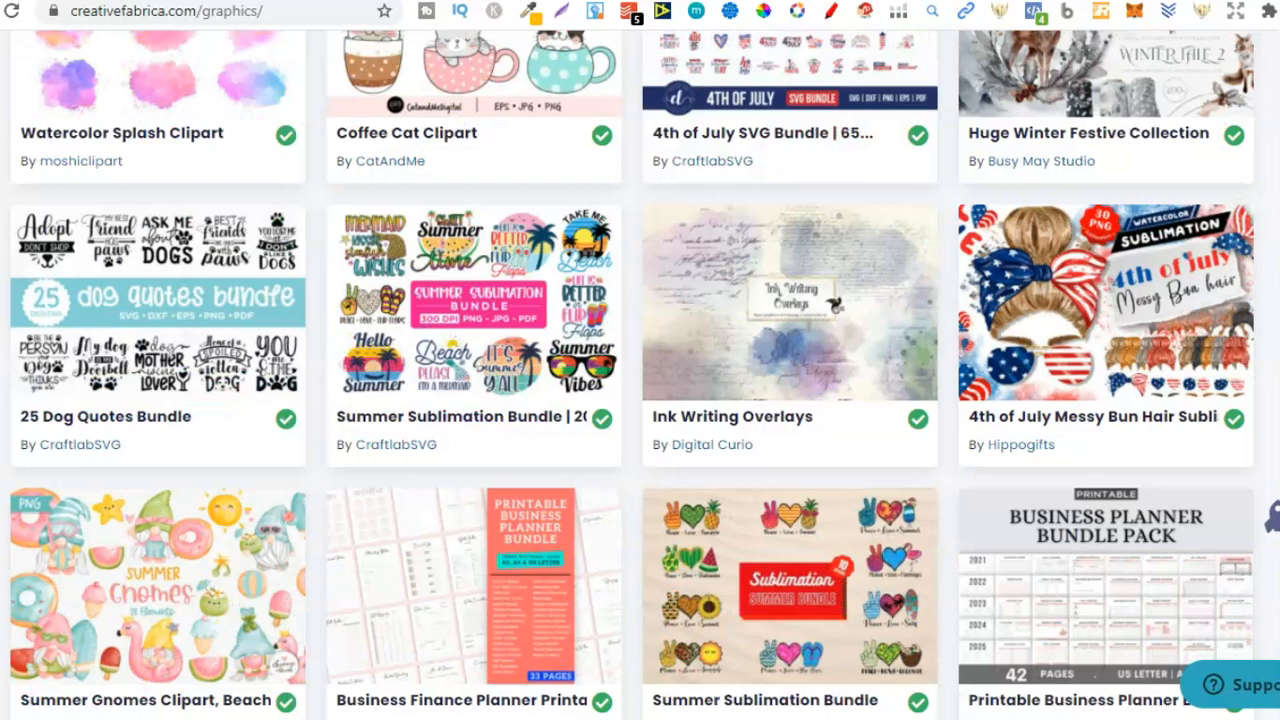
scroll("down", 3)
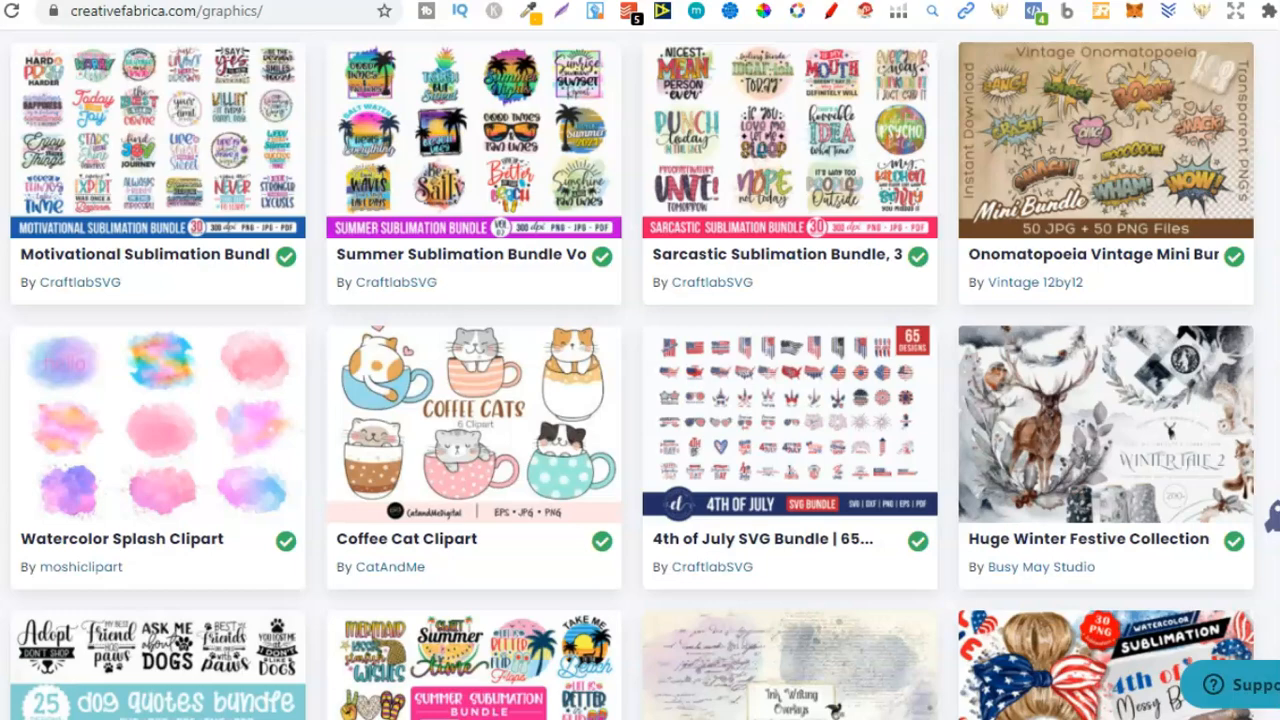
scroll("down", 3)
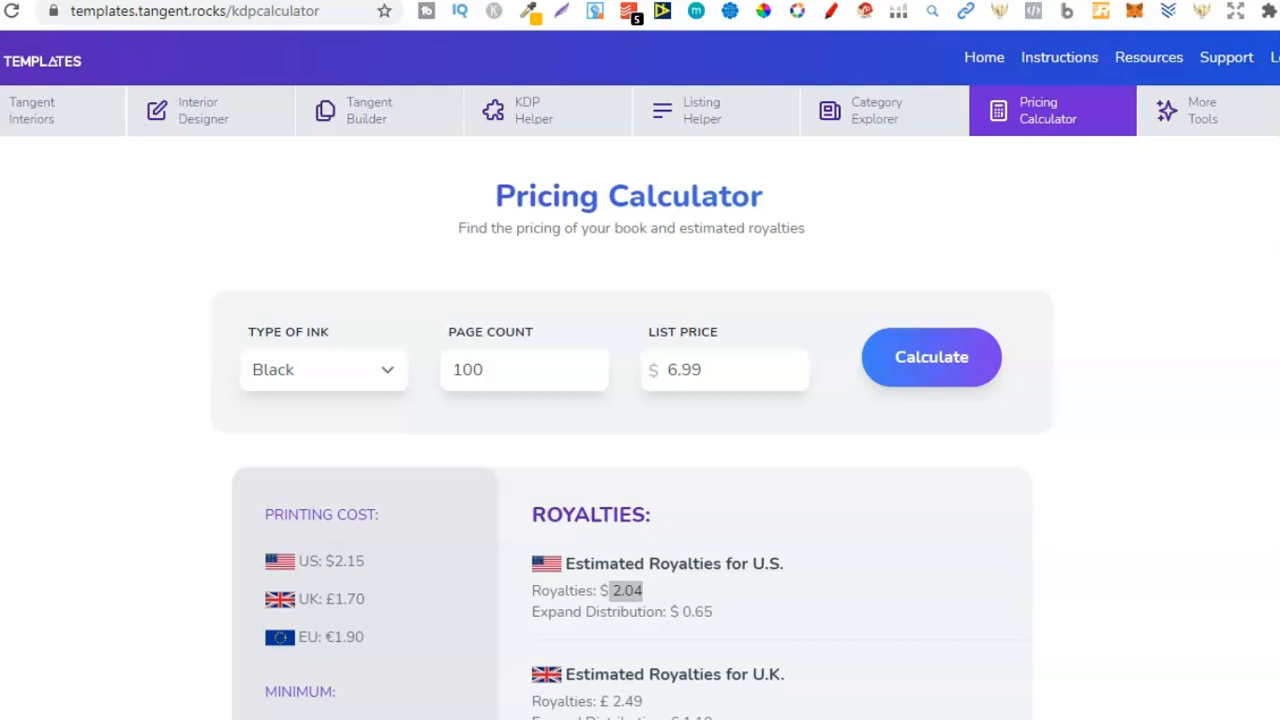
- Revisit the Tangent and Creative Fabrica prices, total 74 + 20 = 94 in Calculator, then start 15 + 2
left_click(840, 492)
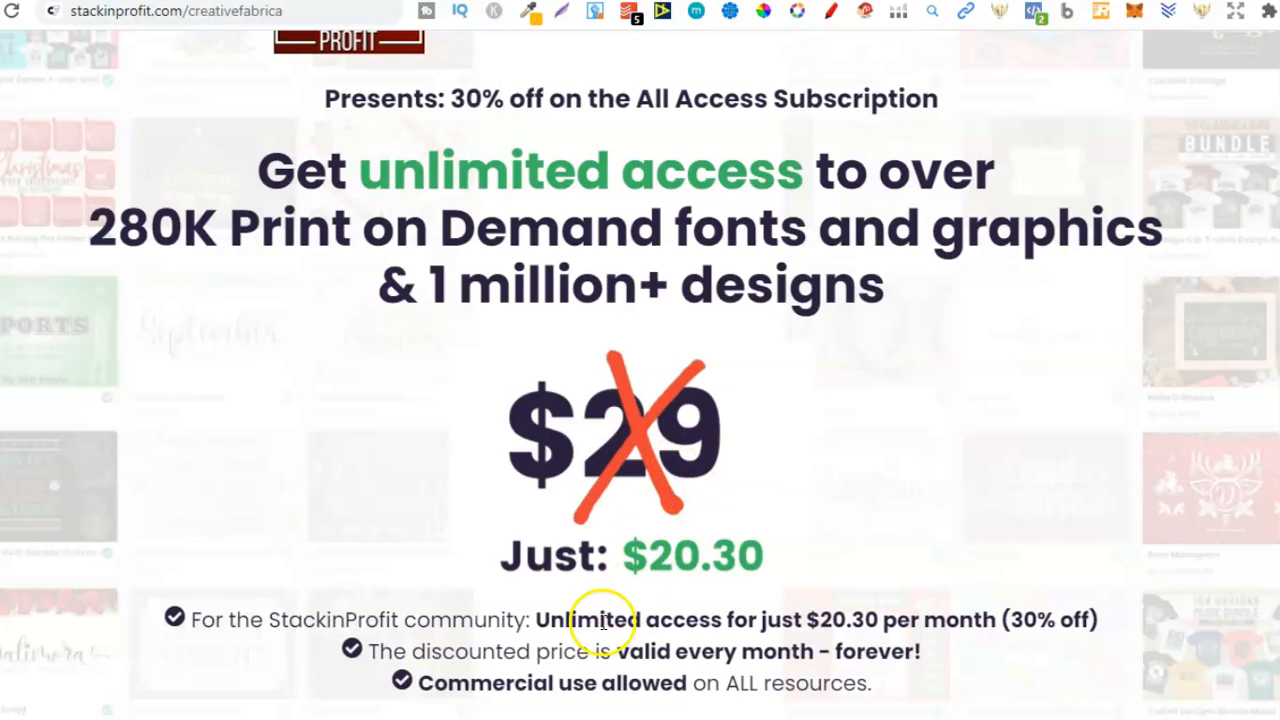
left_click(924, 664)
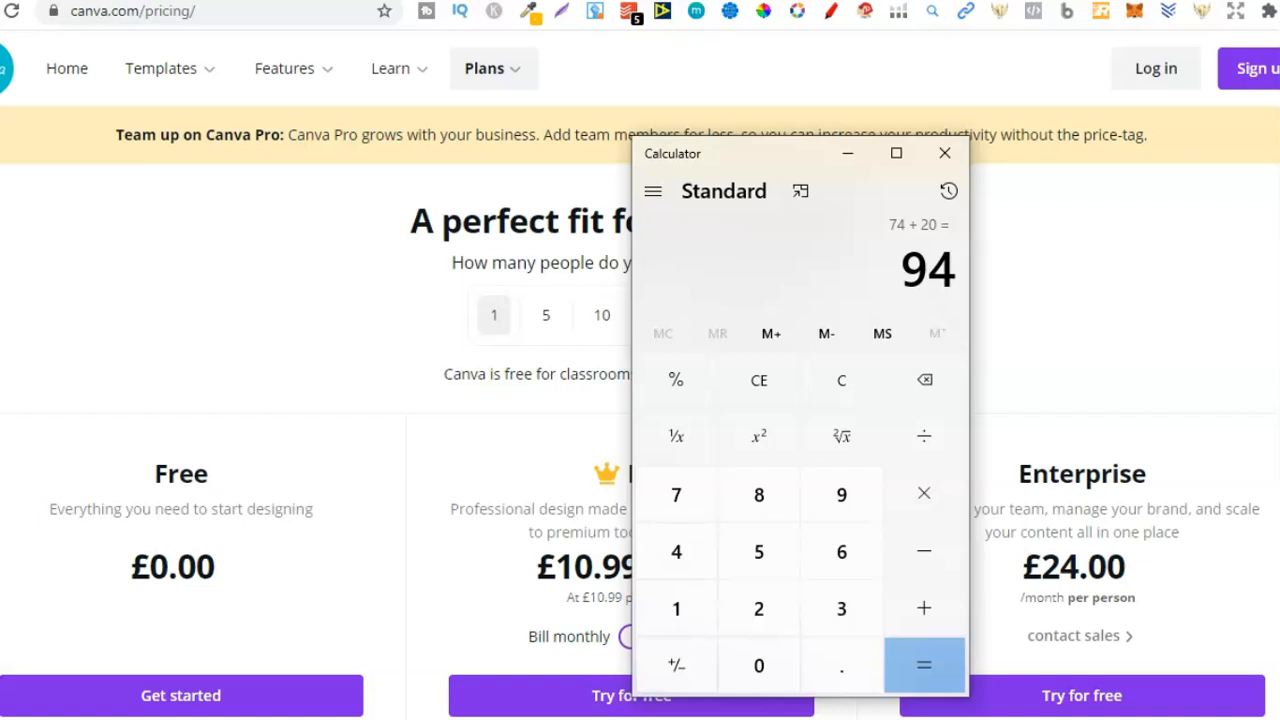
left_click(758, 608)
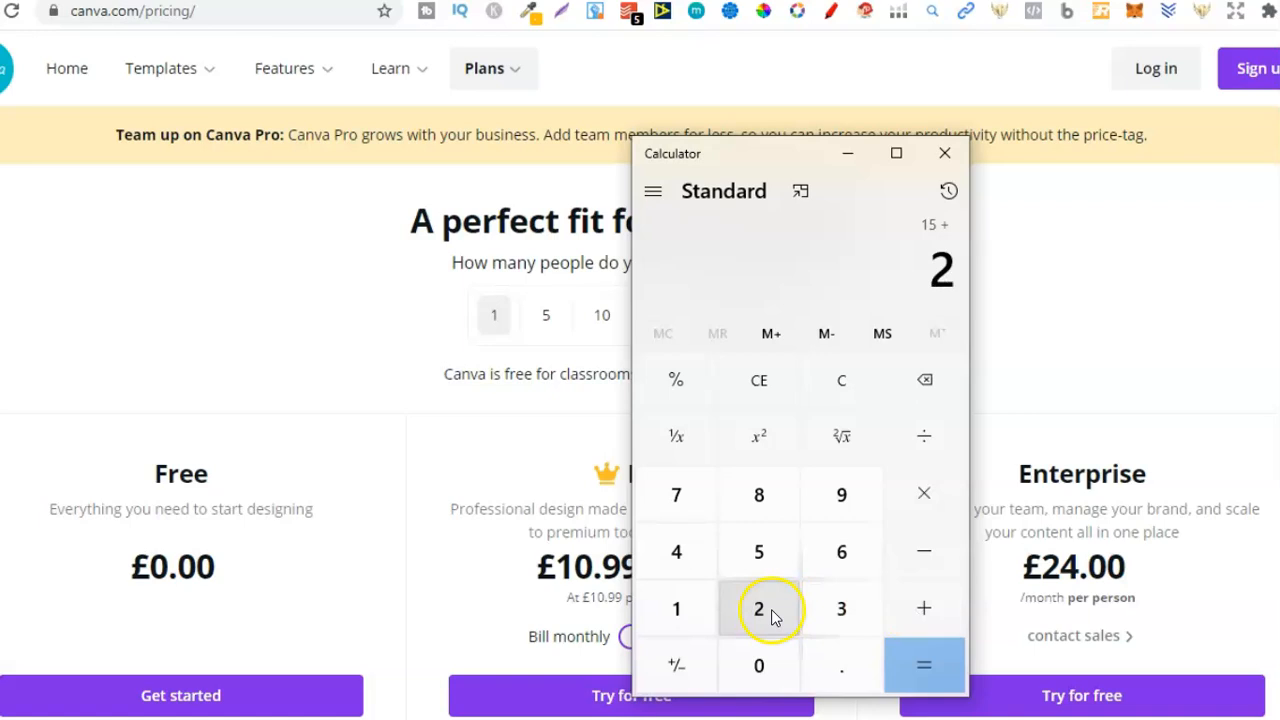
left_click(944, 152)
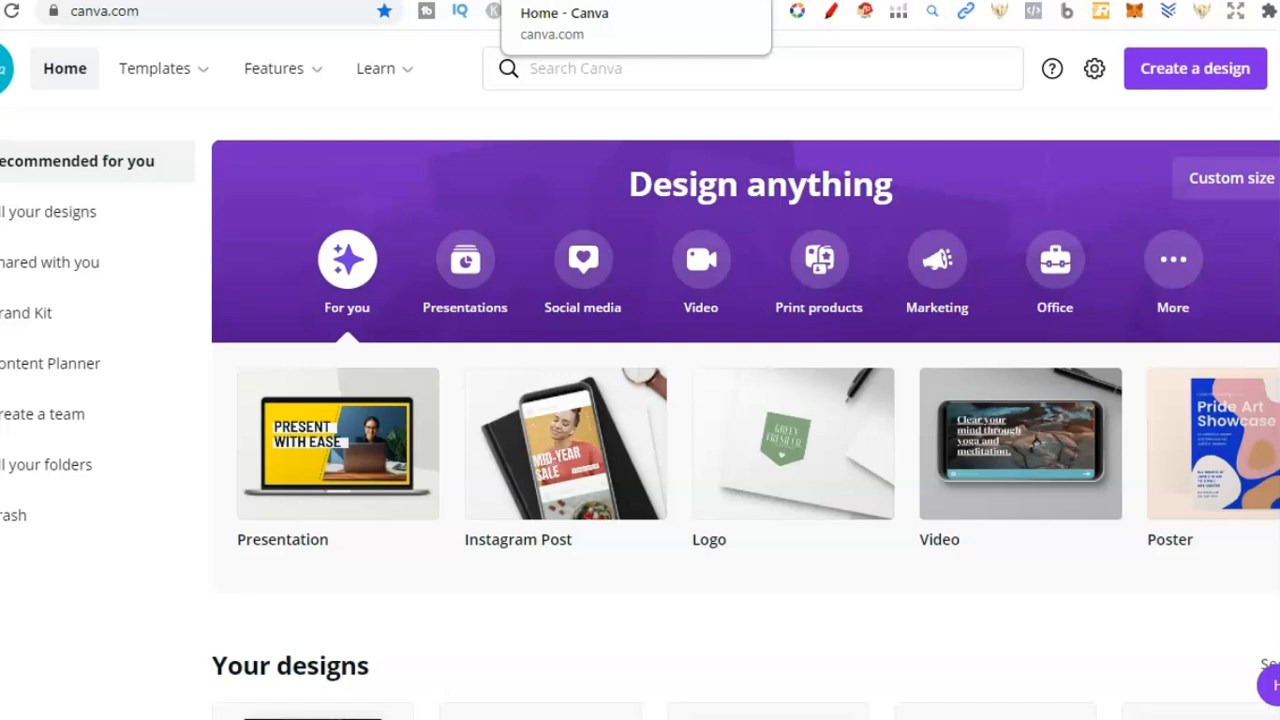
mouse_move(596, 116)
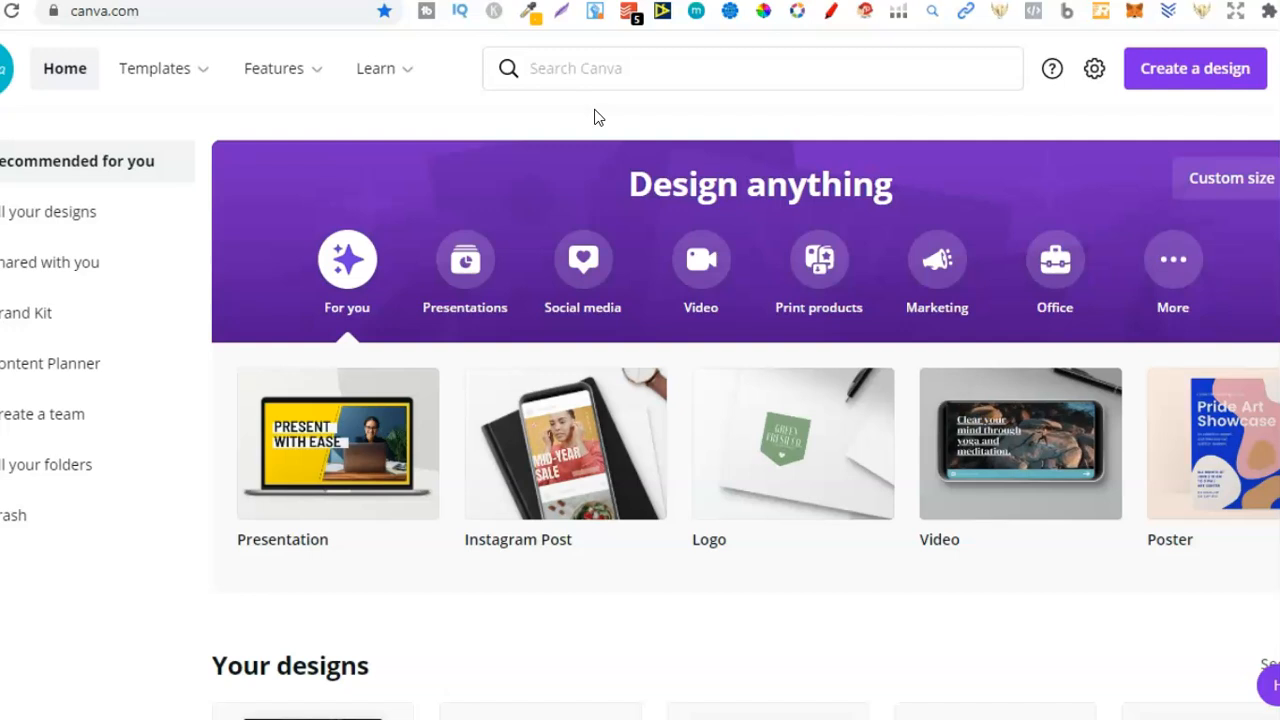